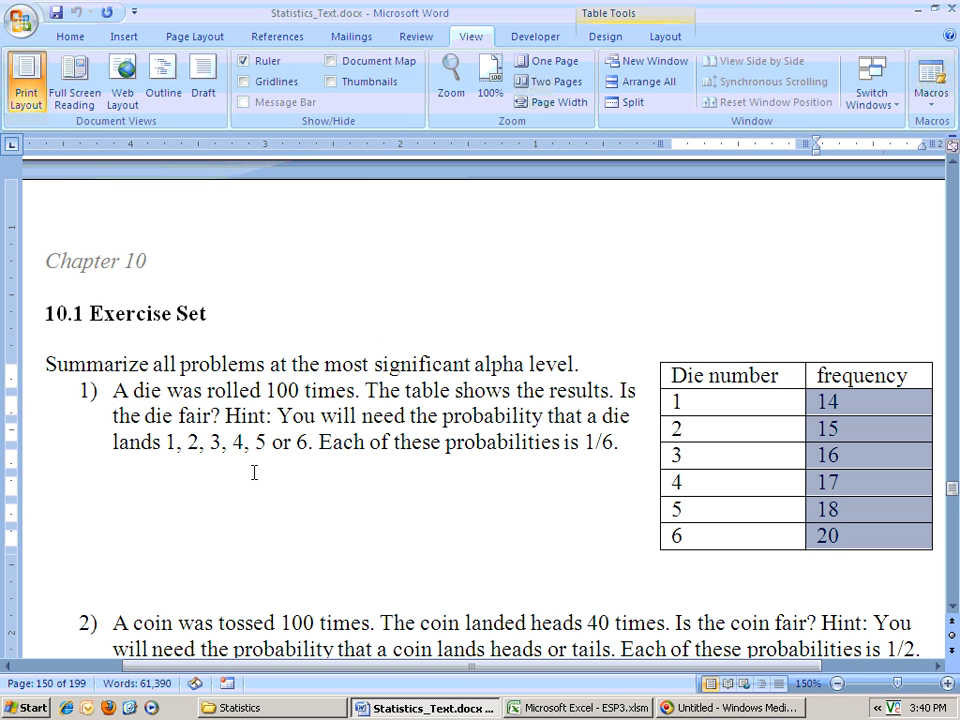
mouse_move(128, 392)
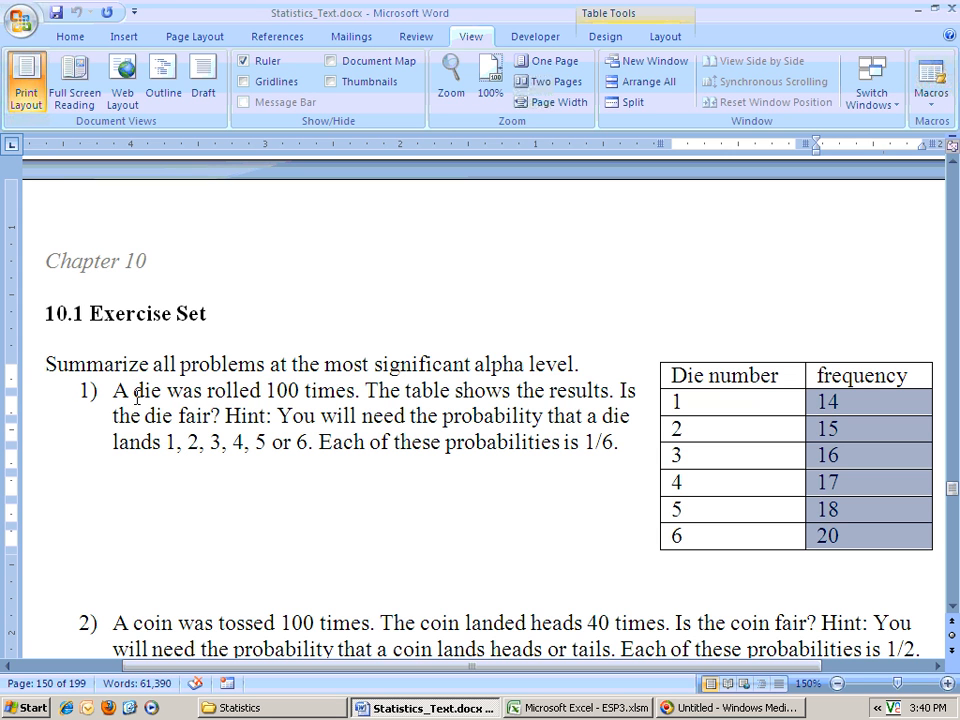
mouse_move(380, 397)
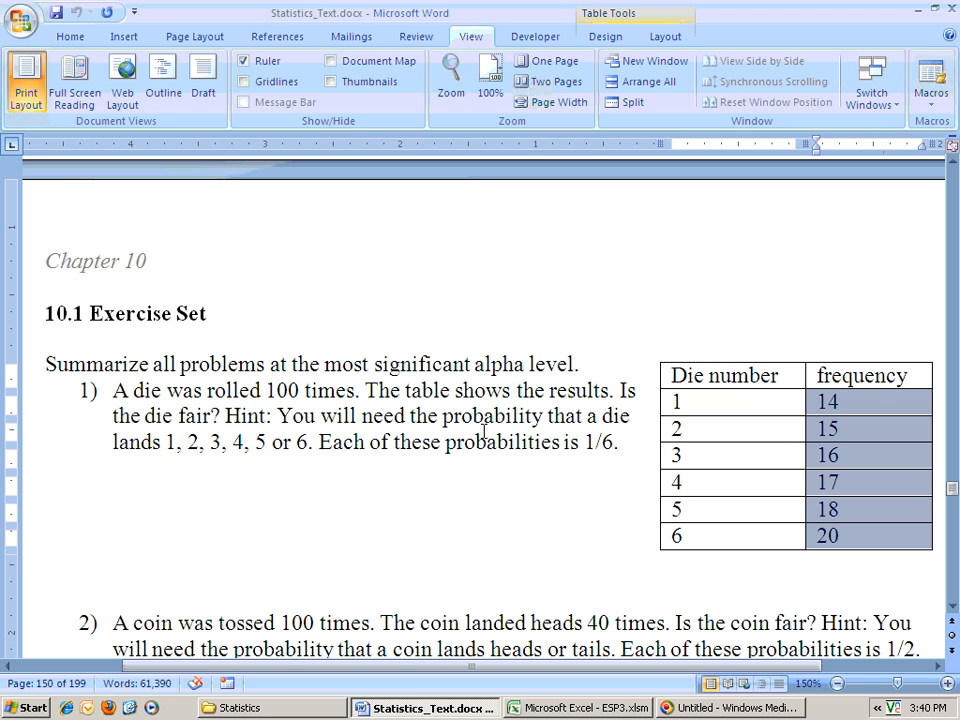
mouse_move(603, 423)
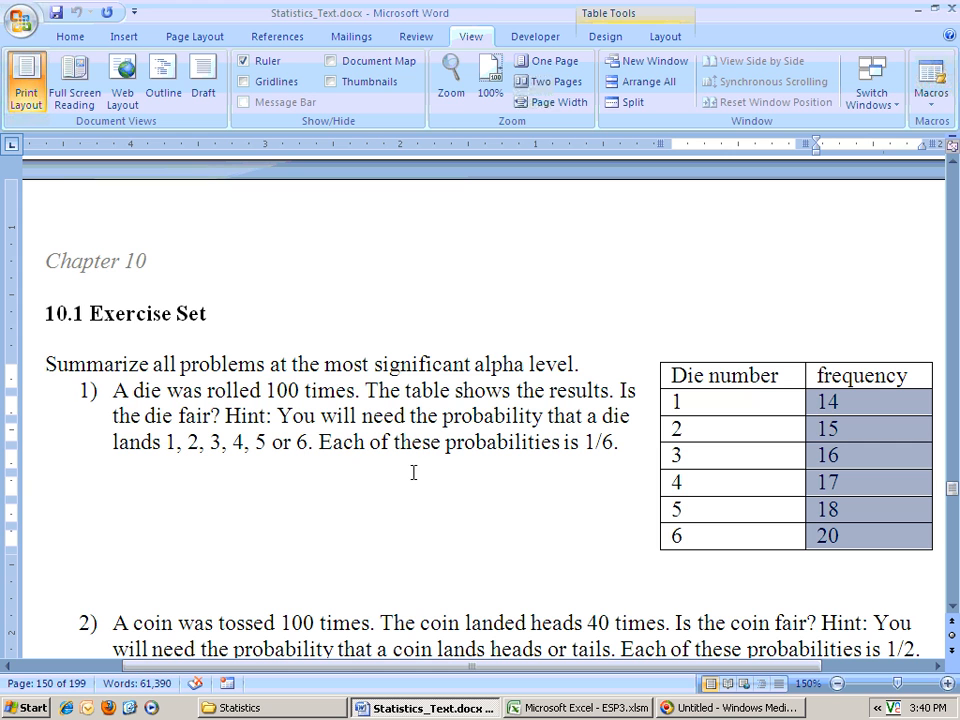
mouse_move(579, 502)
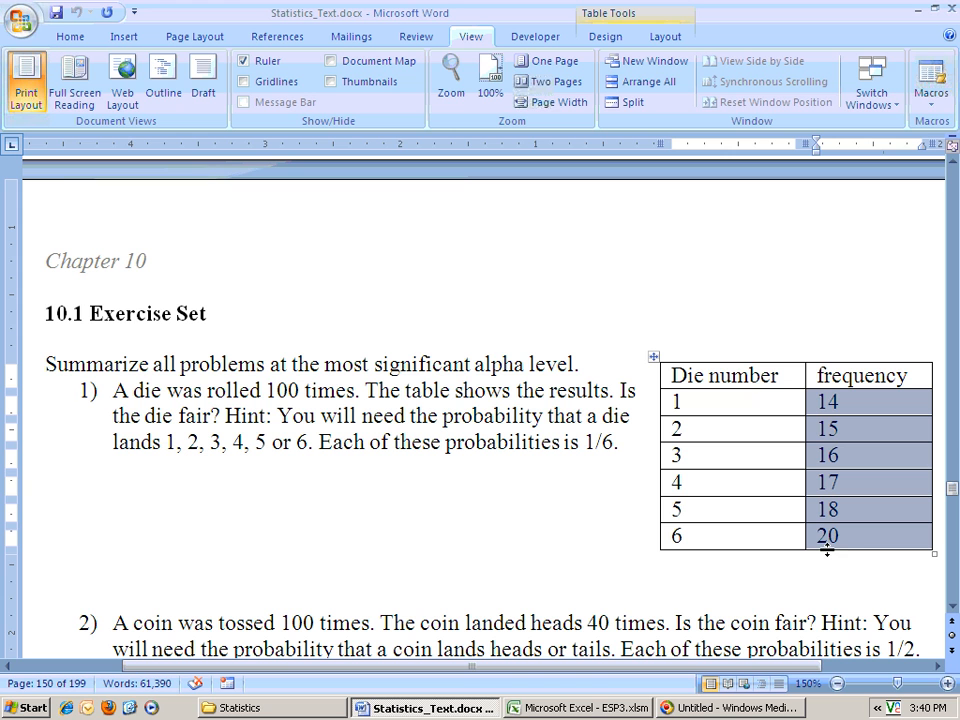
mouse_move(797, 420)
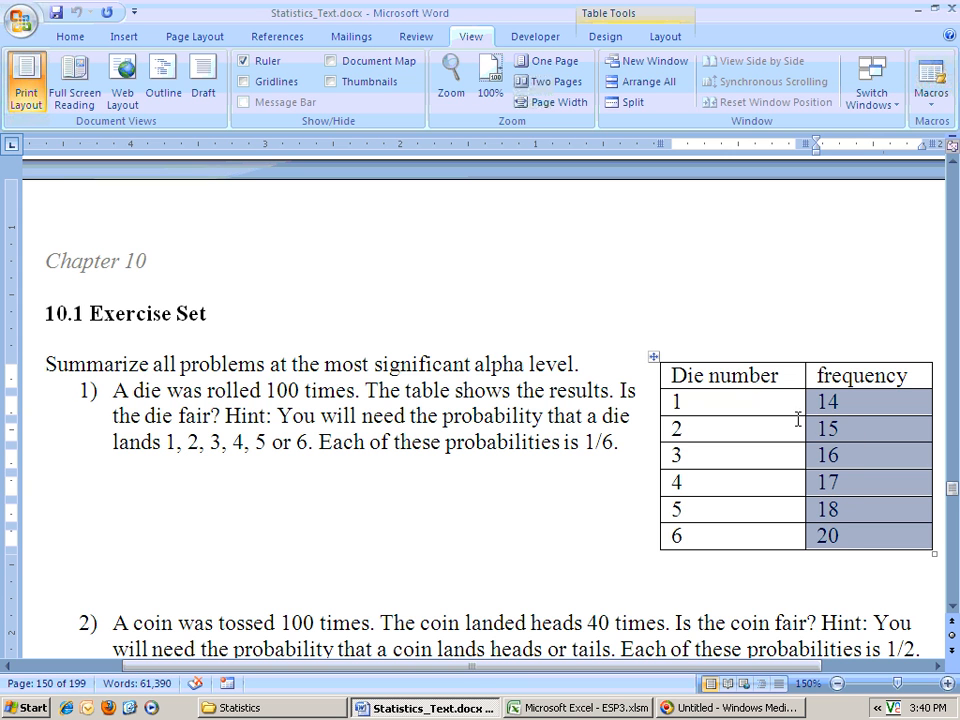
mouse_move(838, 553)
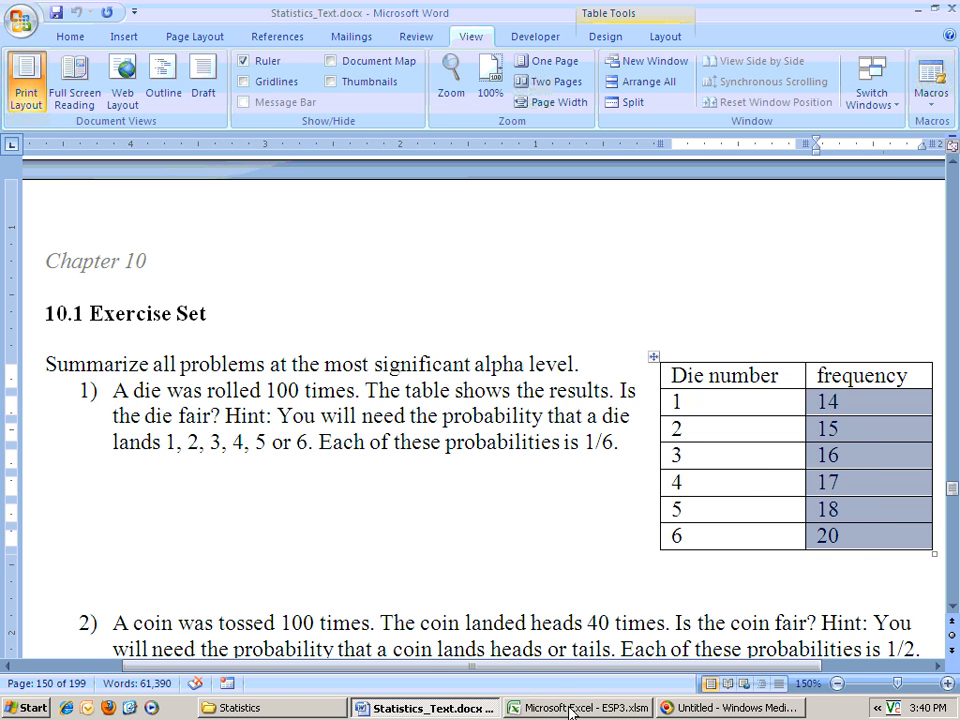
Step: Paste Special the die frequencies into C4 as Text, bringing the Total to 100
right_click(325, 259)
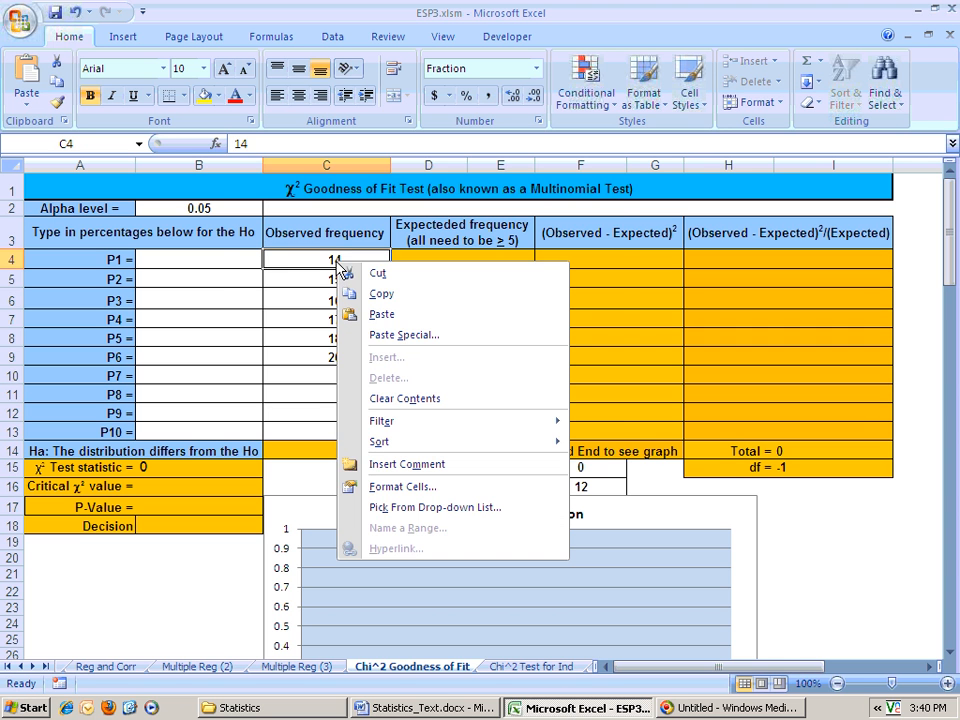
click(404, 335)
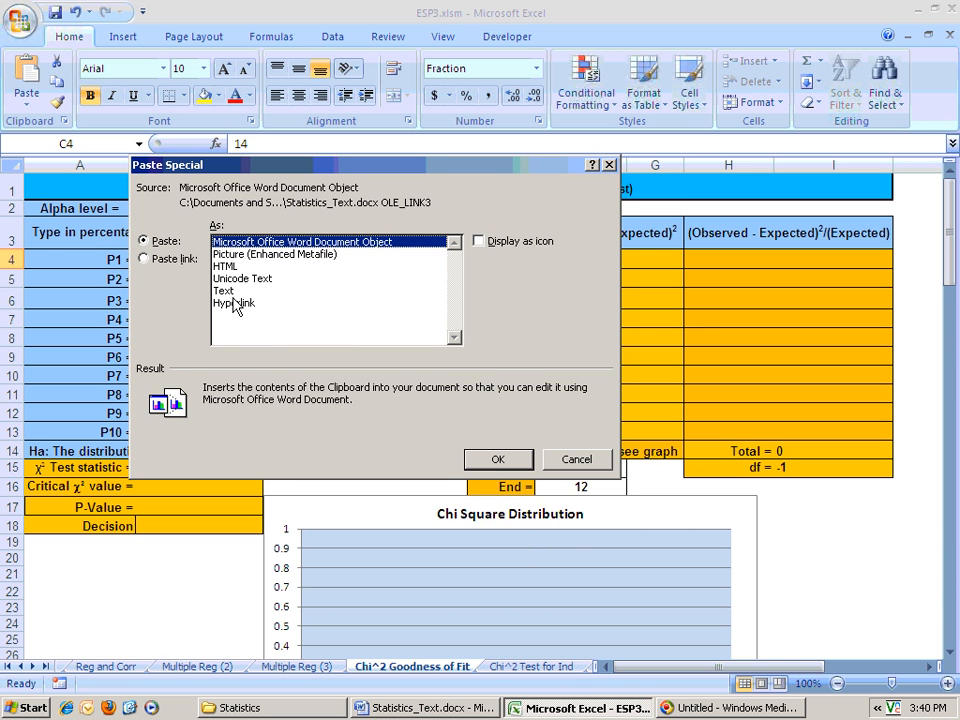
click(577, 459)
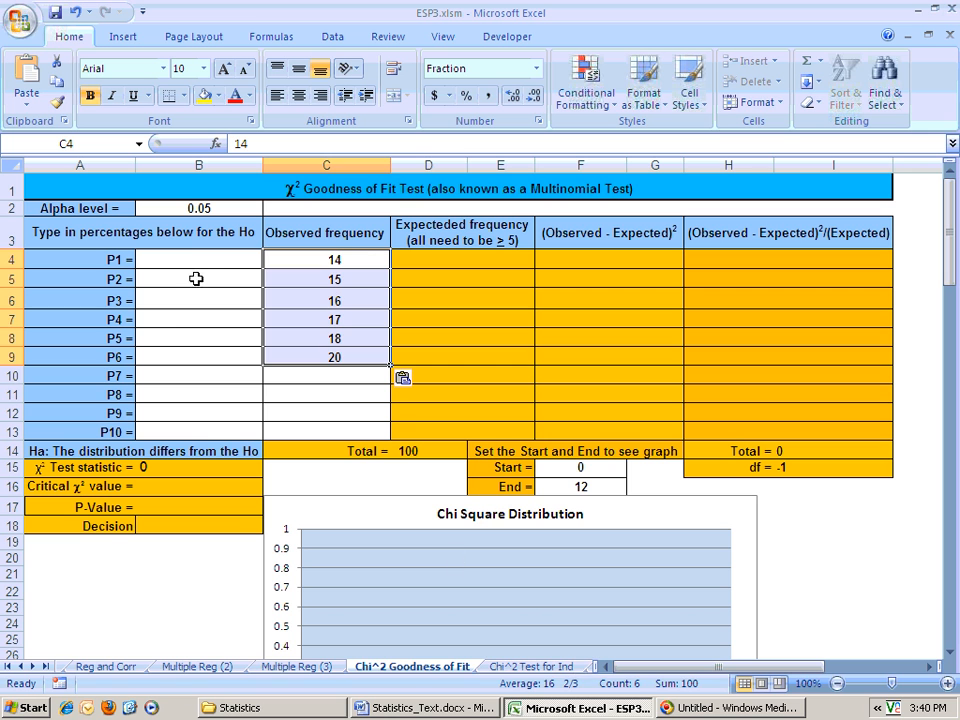
Step: Enter =1/6 in B4 and fill it down to B9, so P1–P6 read 16.67%
click(198, 258)
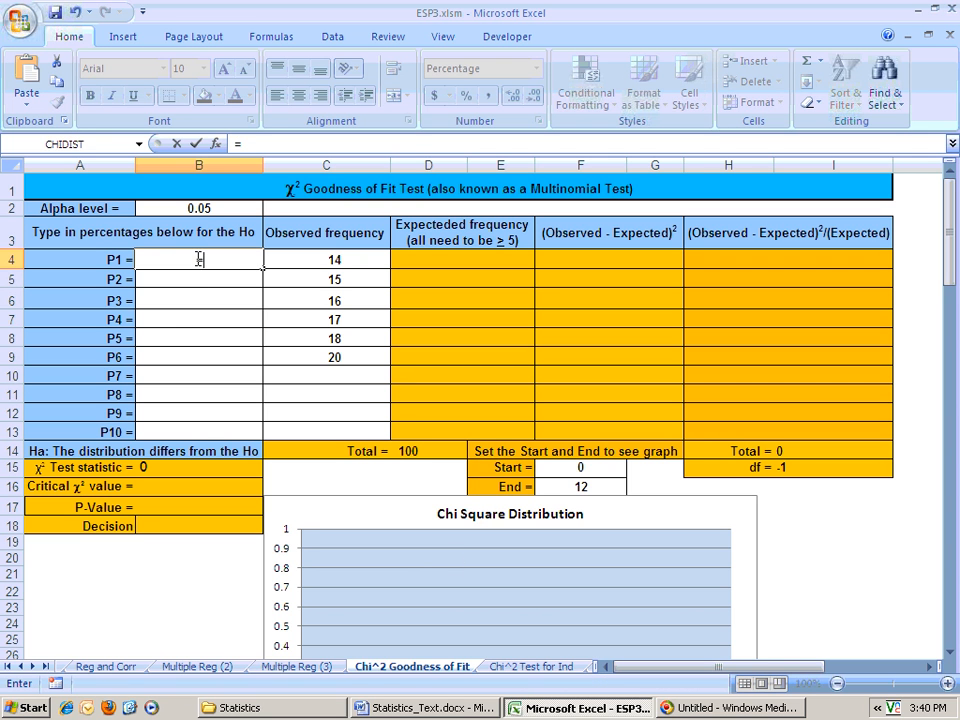
text(=1/)
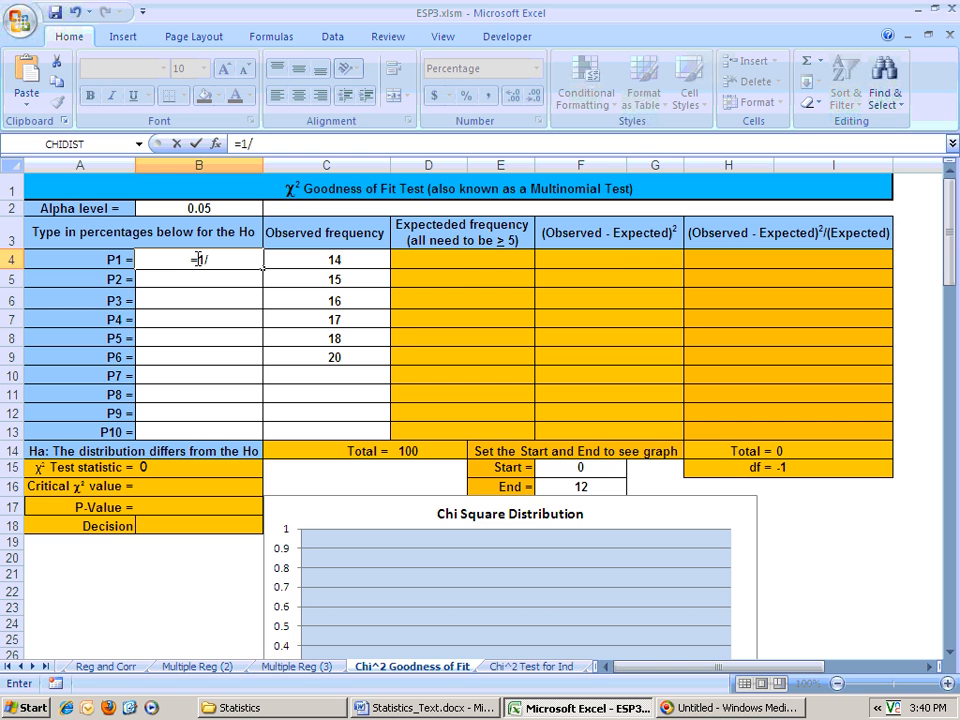
key(Return)
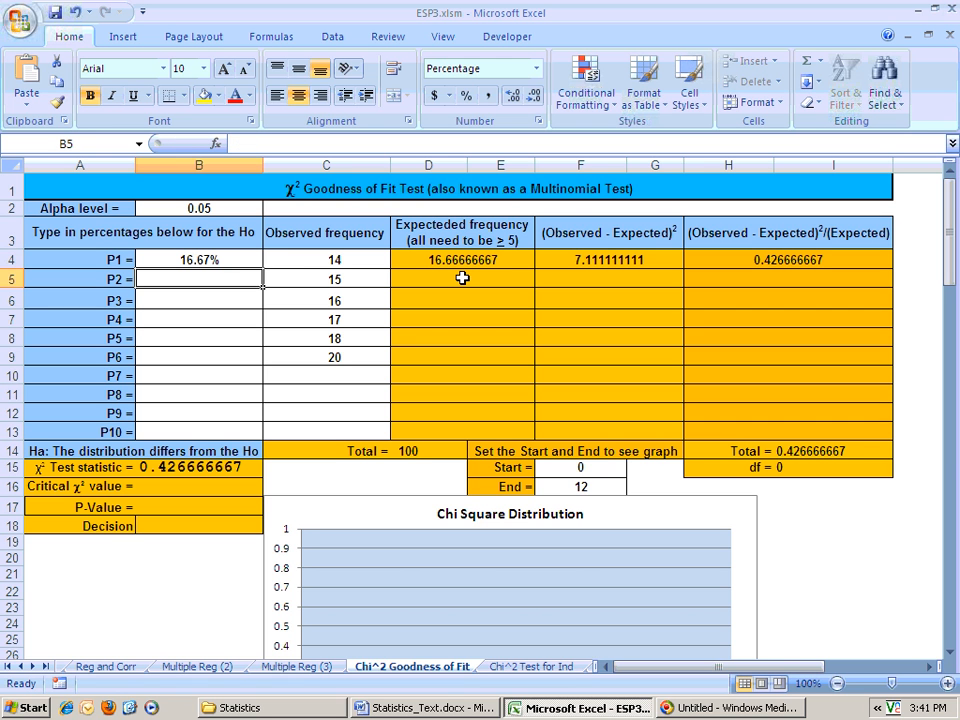
click(199, 259)
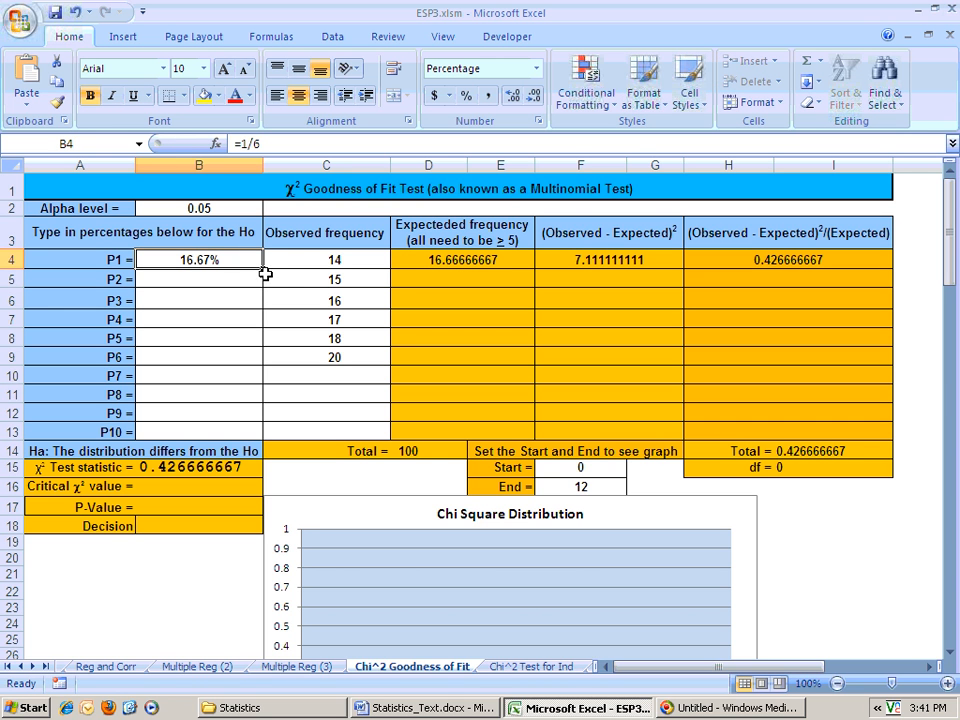
drag(255, 268, 265, 289)
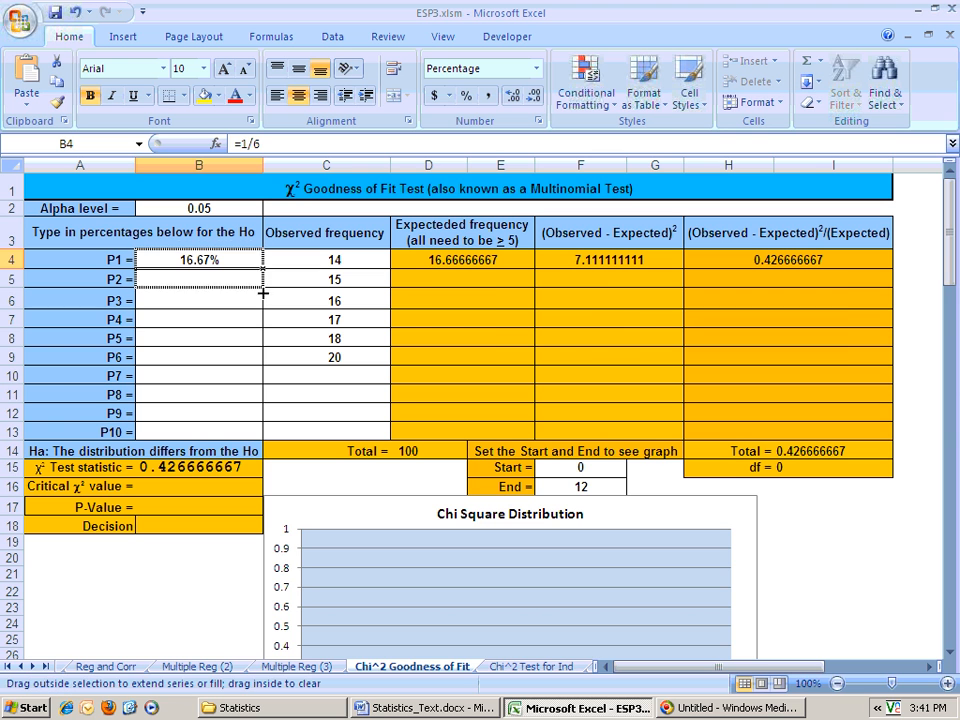
drag(199, 259, 199, 357)
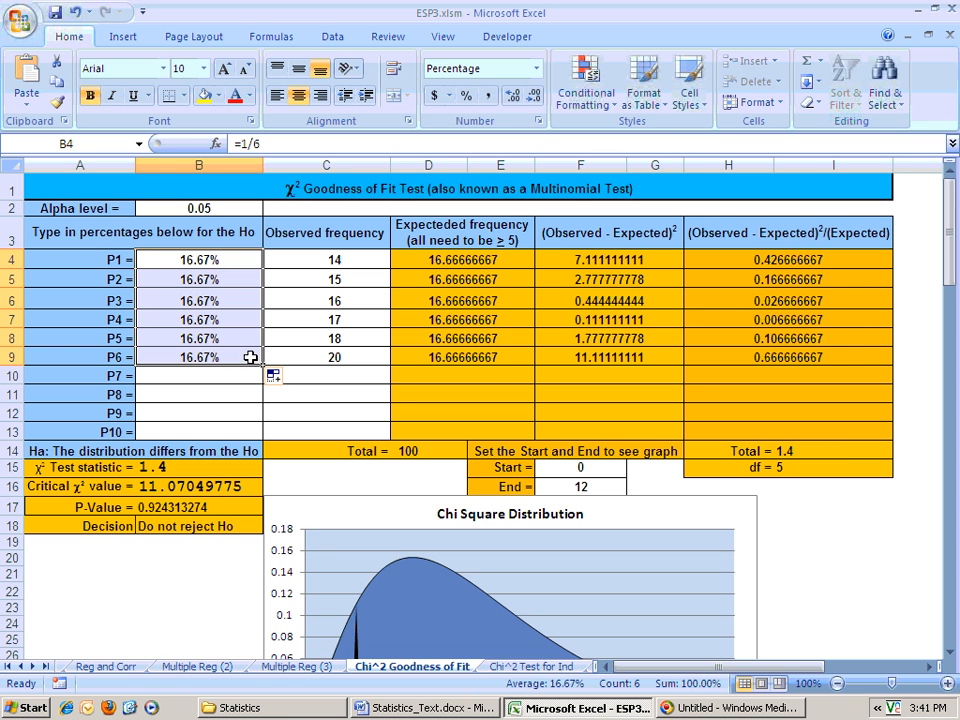
click(198, 357)
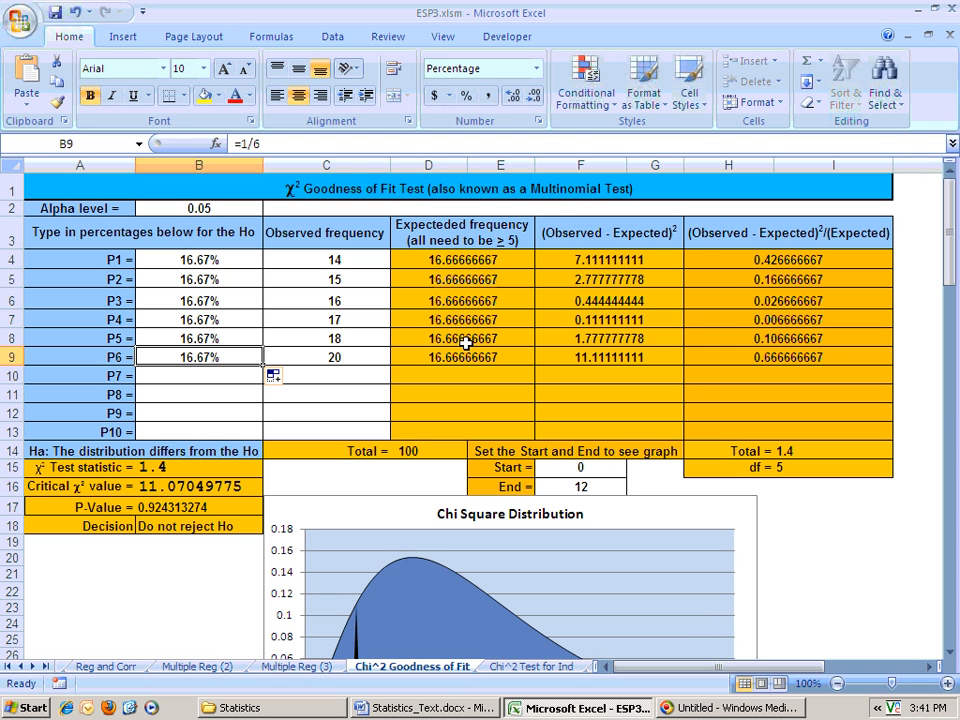
mouse_move(770, 235)
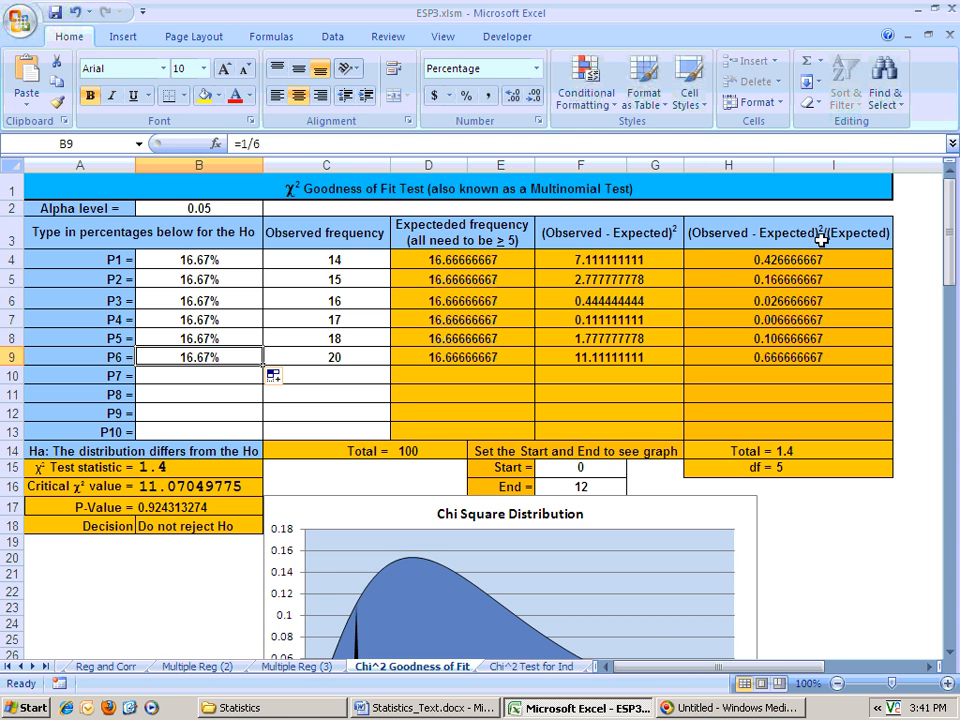
mouse_move(775, 362)
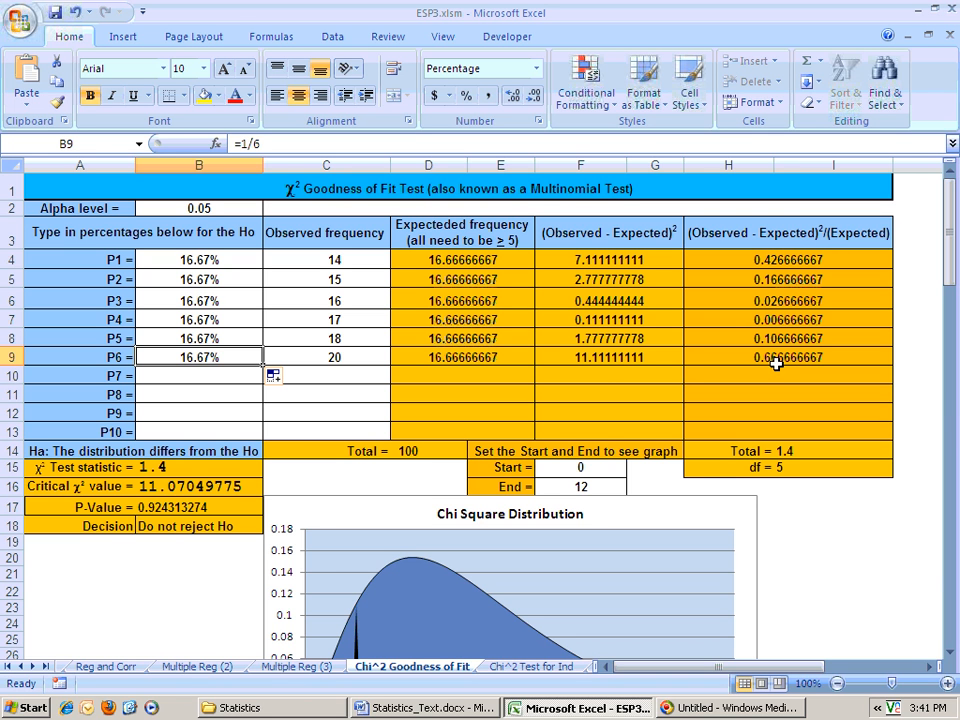
mouse_move(160, 478)
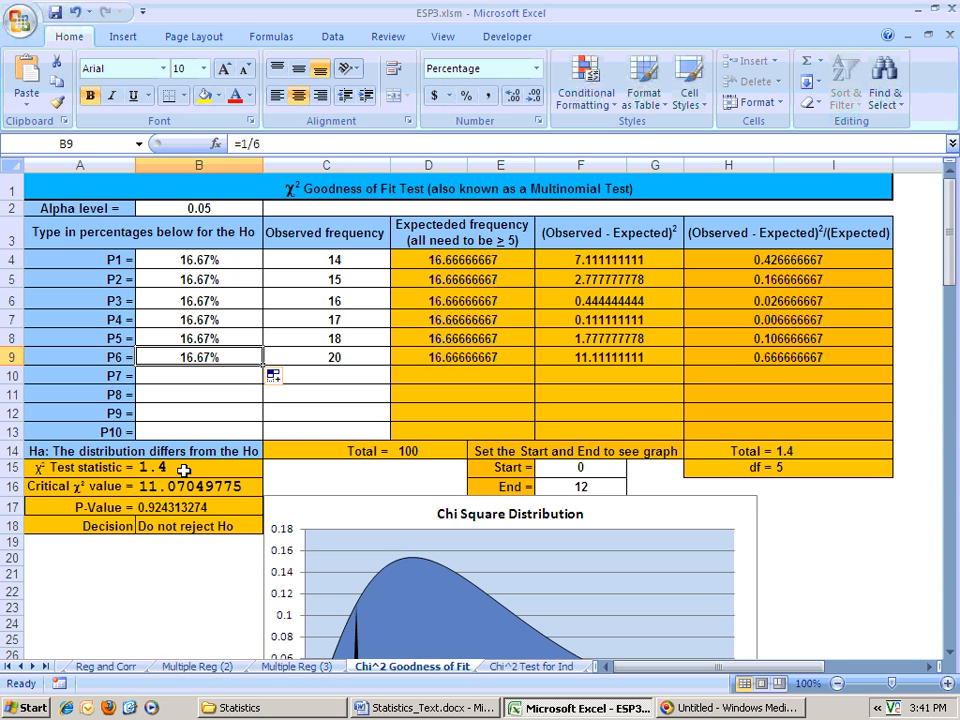
scroll(down, 3)
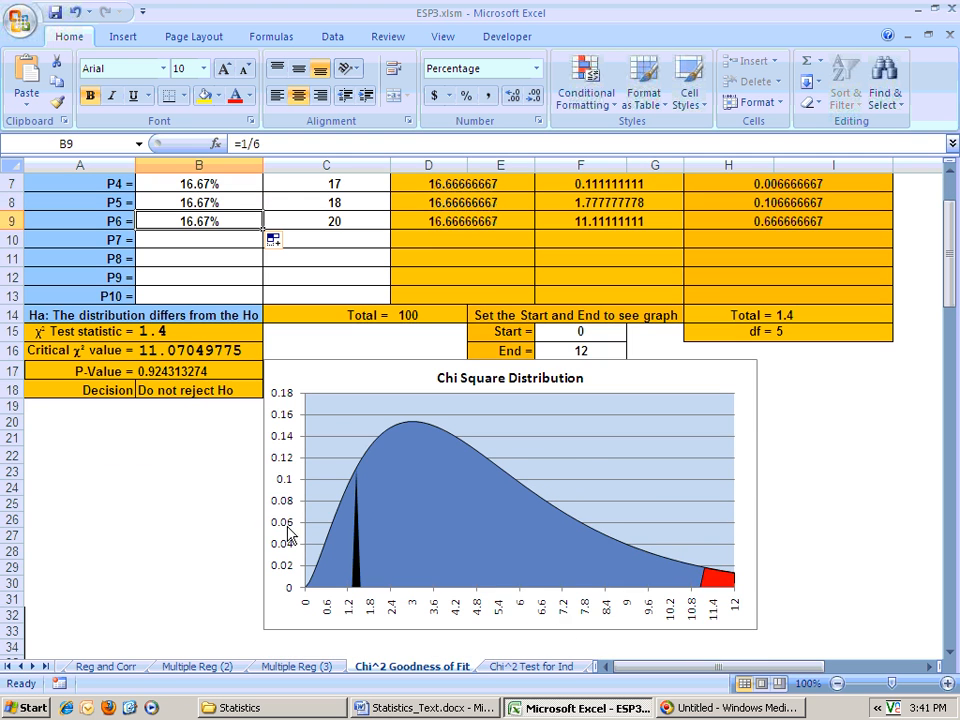
mouse_move(155, 383)
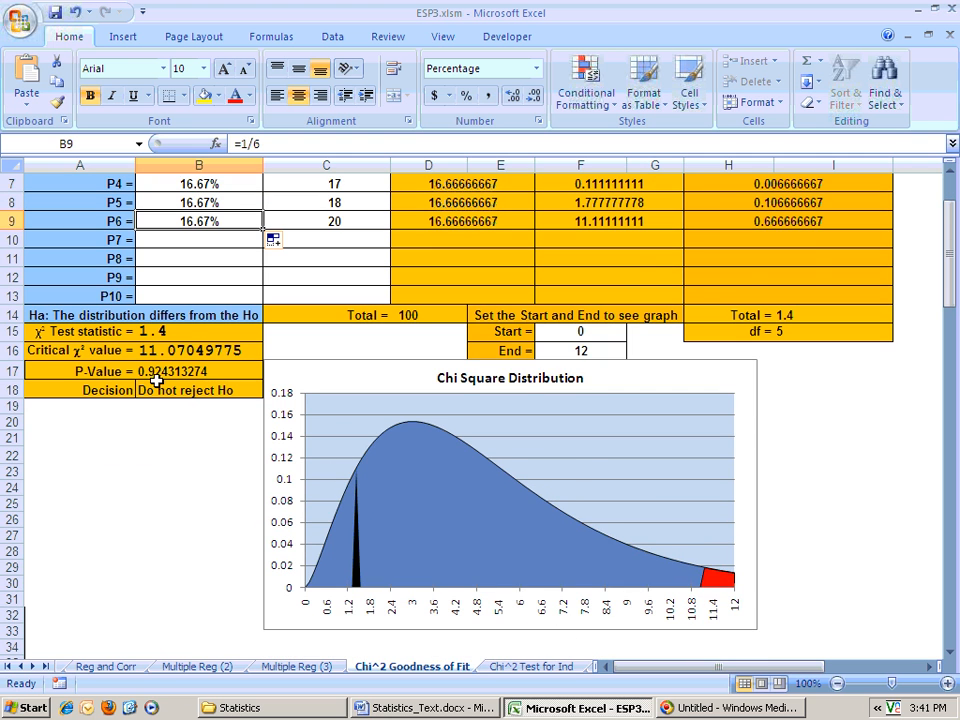
scroll(up, 3)
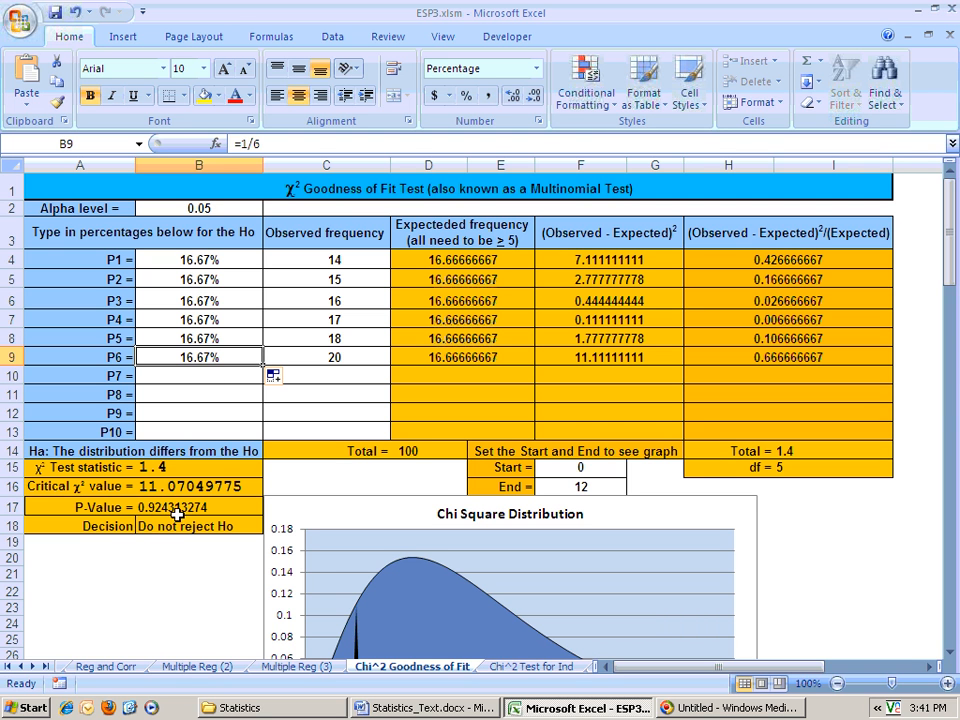
mouse_move(360, 347)
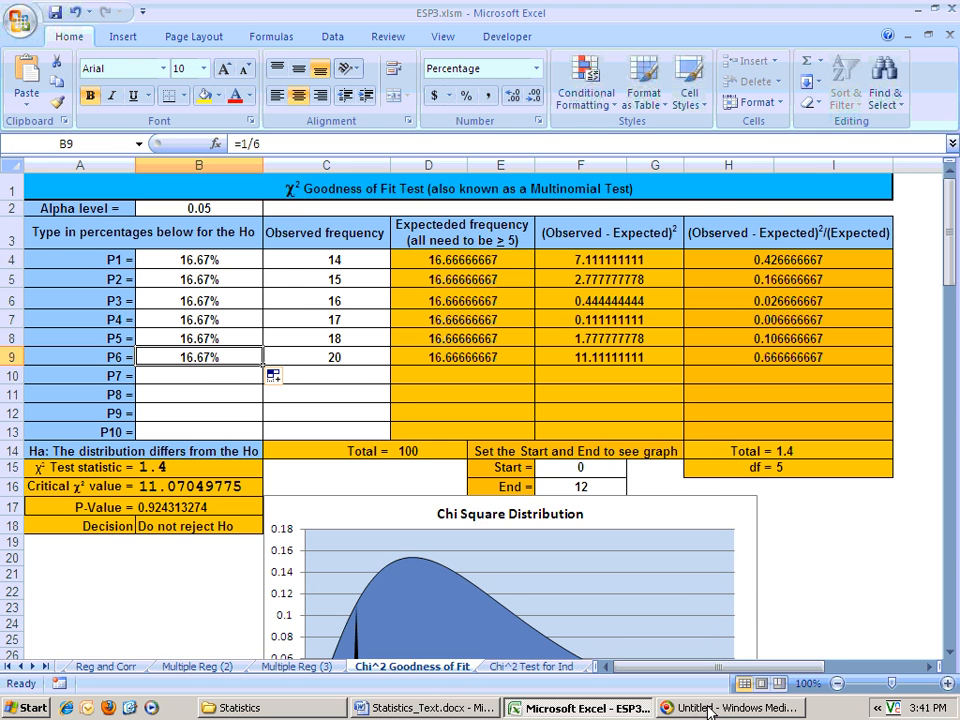
Step: Enter observed coin counts 40 in C4 and 60 in C5, with P1 and P2 at 50%
click(425, 707)
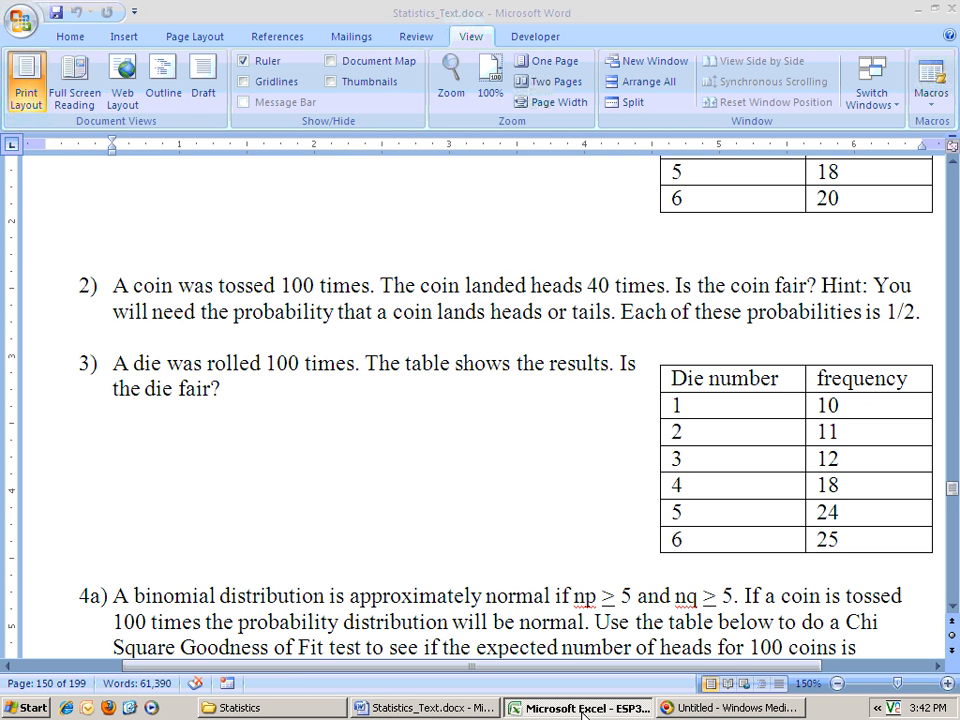
mouse_move(608, 304)
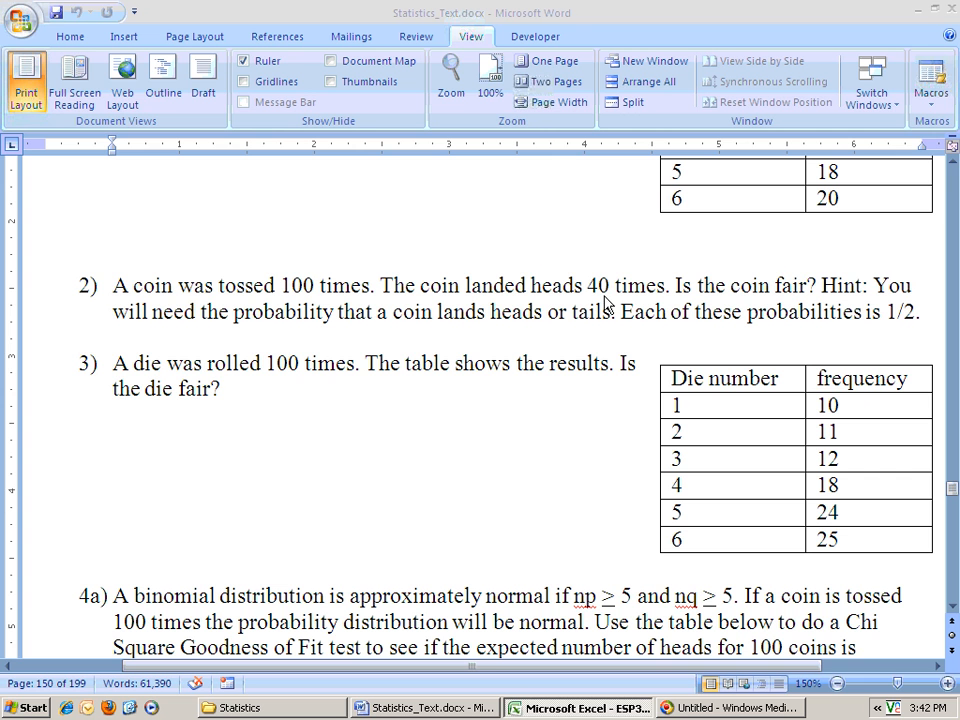
mouse_move(478, 708)
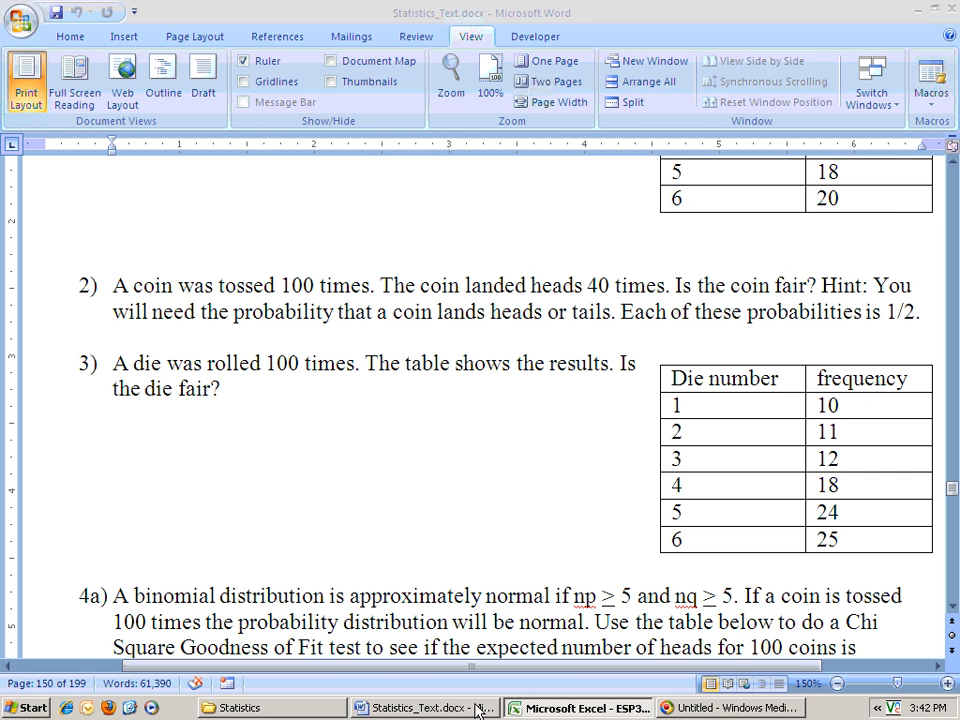
click(577, 707)
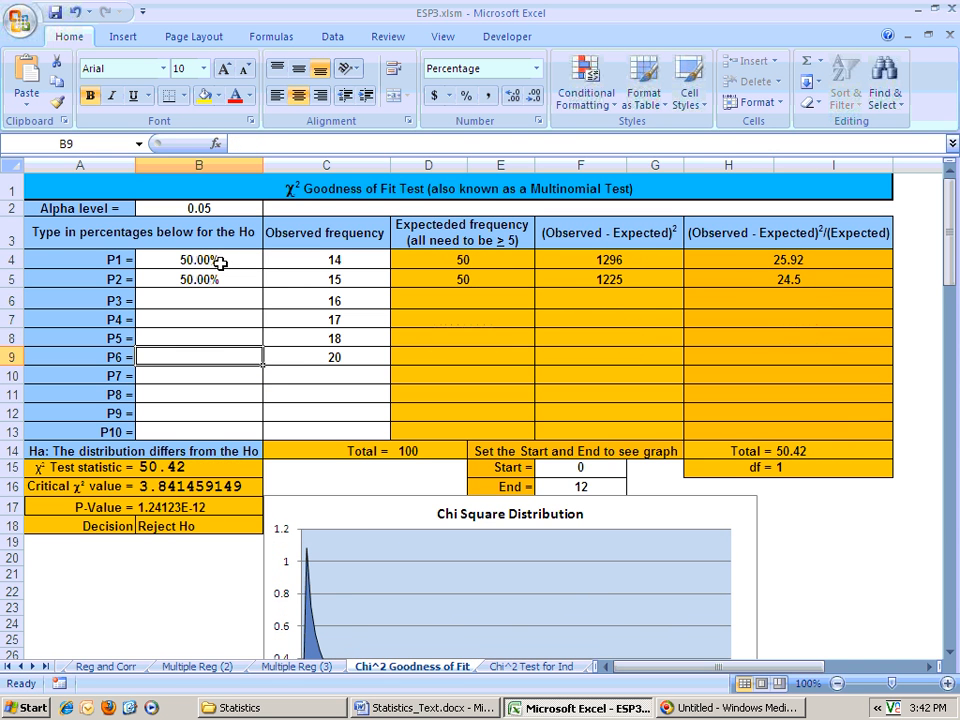
click(326, 357)
text(40)
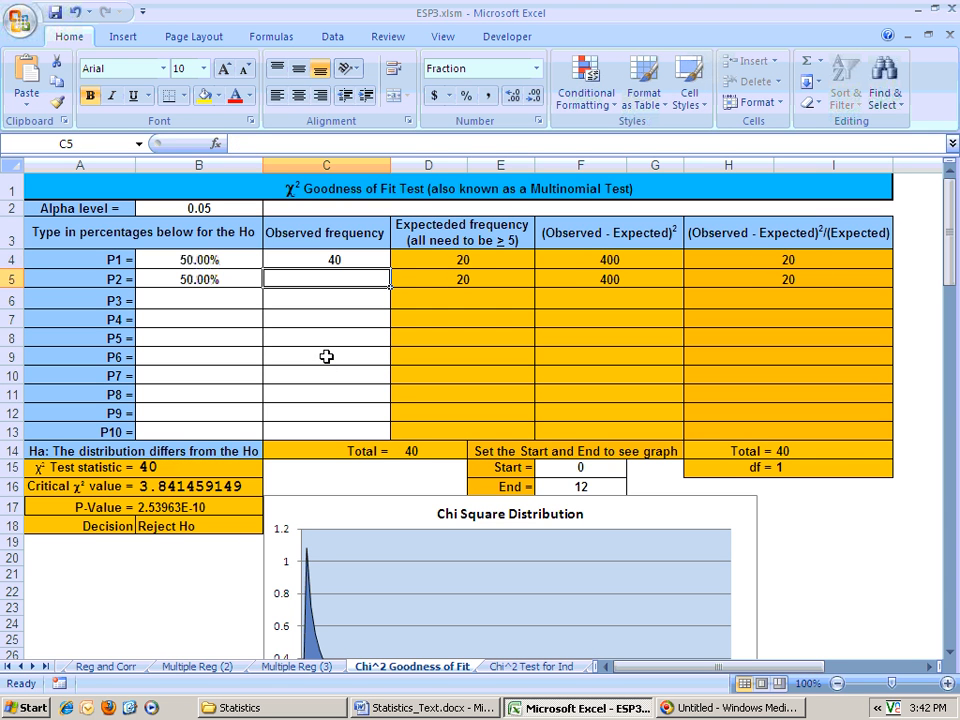
text(60)
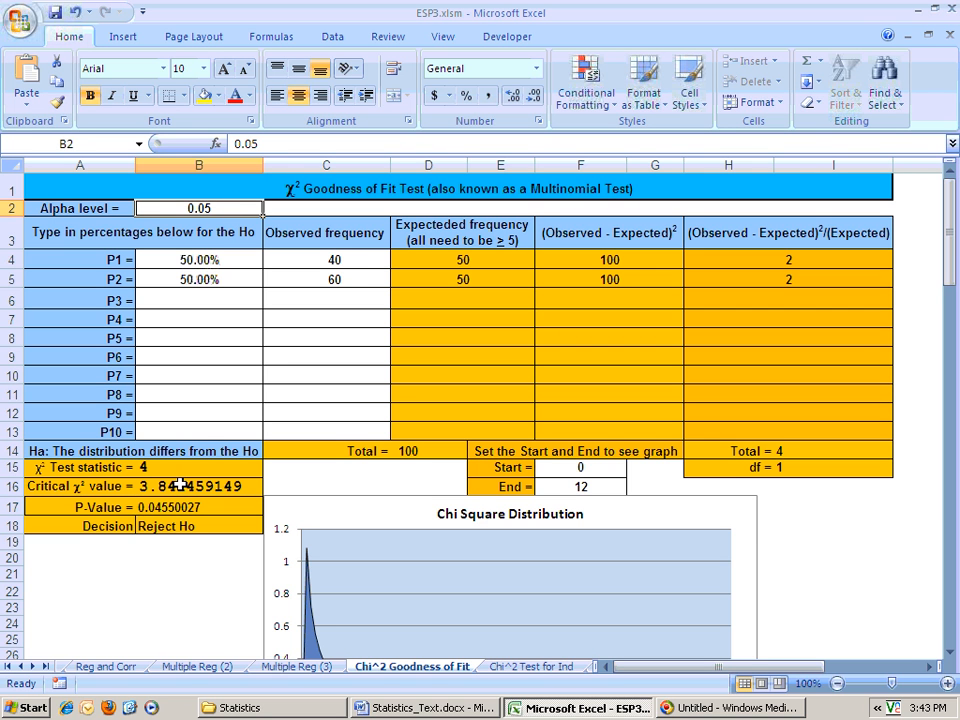
mouse_move(256, 436)
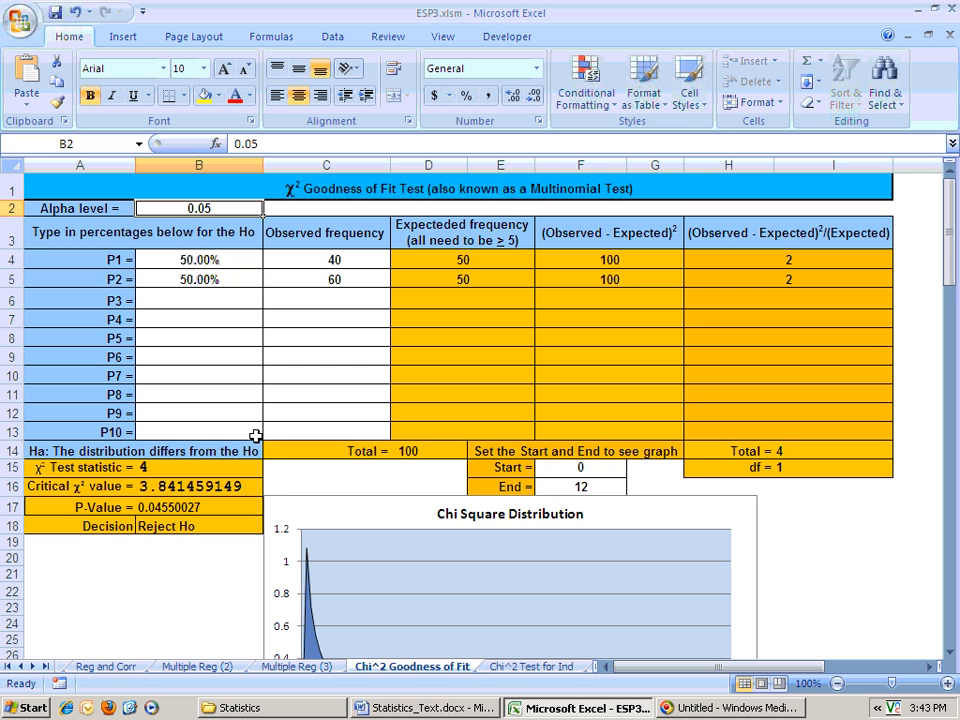
Step: Set the chart's Start cell F15 to 3 and End cell F16 to 5
scroll(down, 3)
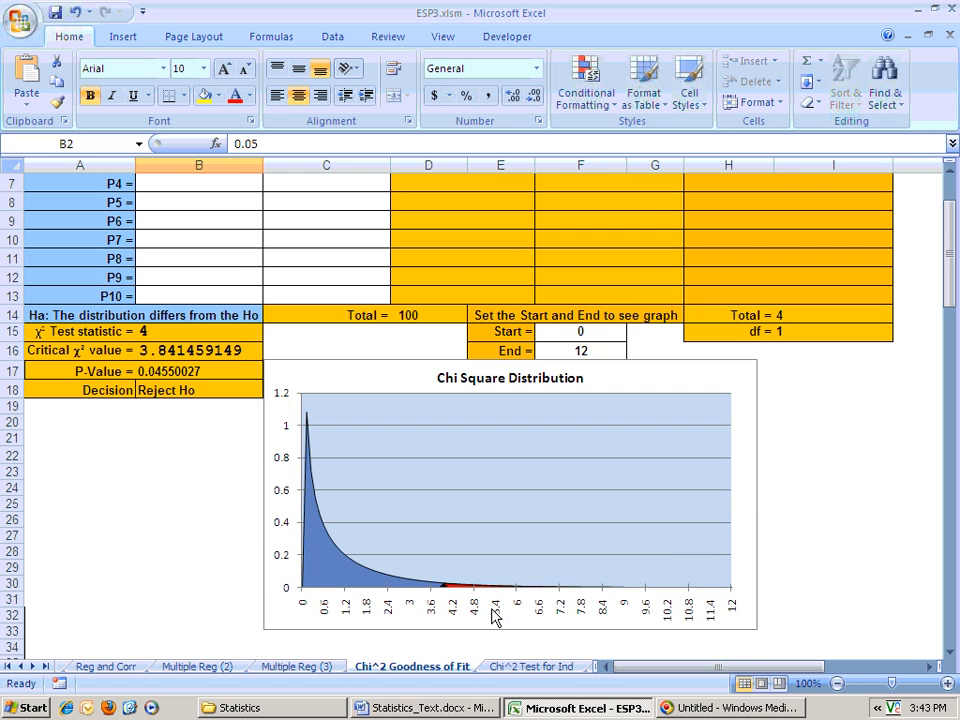
mouse_move(448, 601)
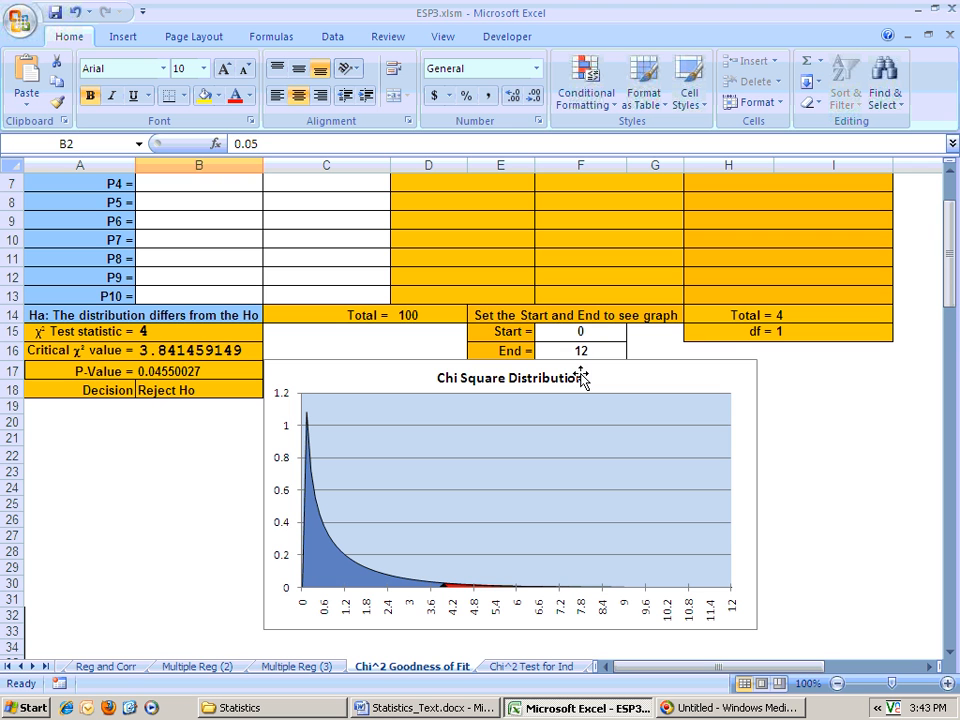
click(580, 331)
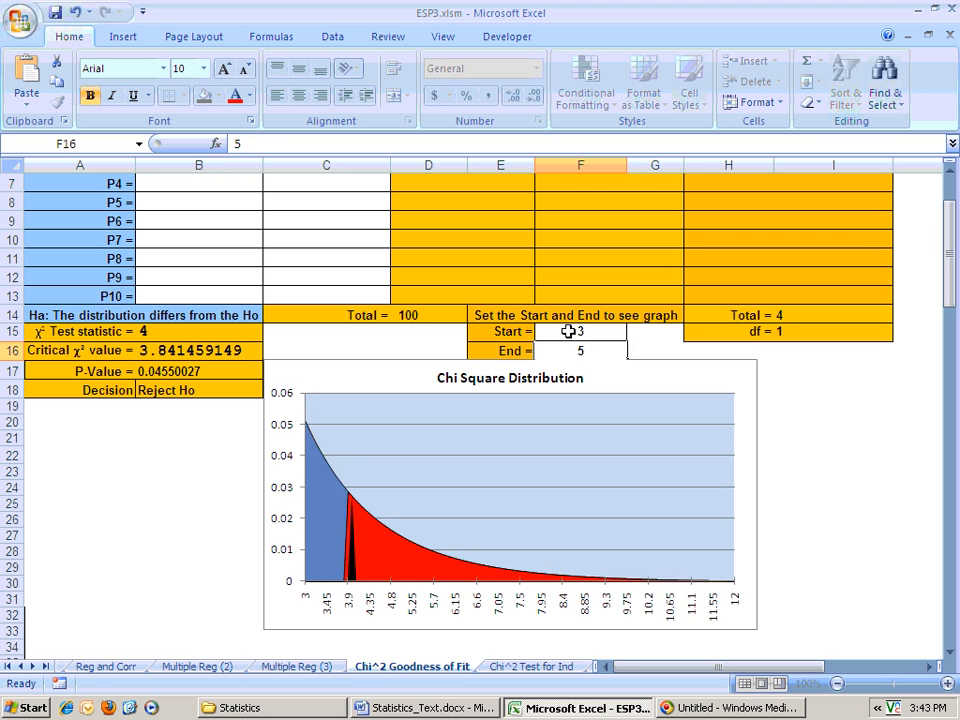
click(580, 350)
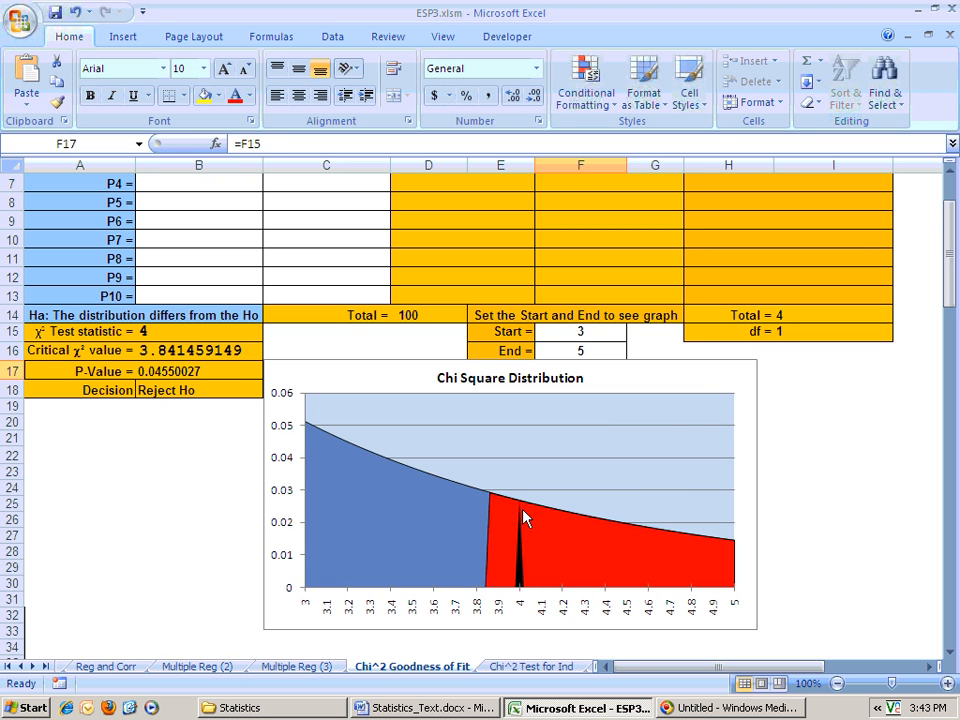
scroll(up, 3)
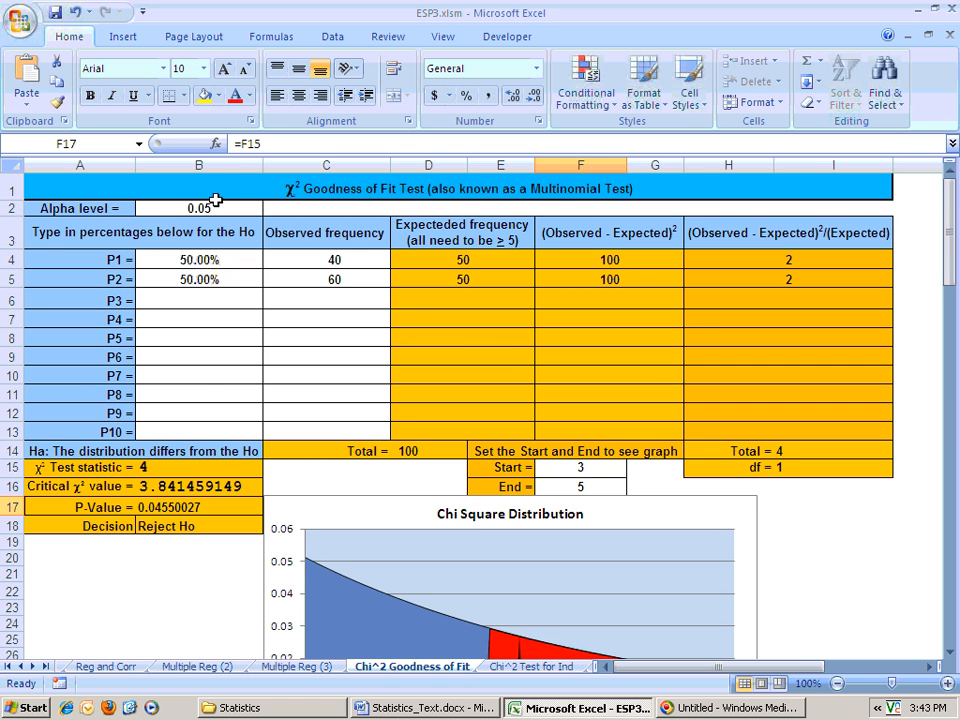
mouse_move(124, 462)
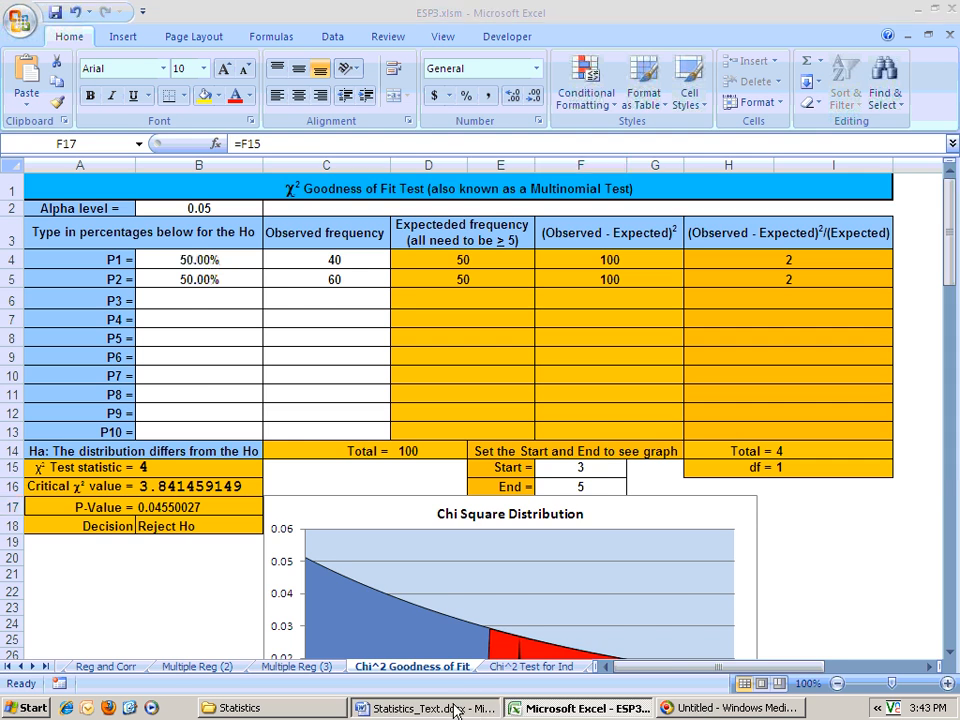
Step: Bring forward the Word die exercise showing frequencies 10, 11, 12, 18, 24 and 25
click(410, 708)
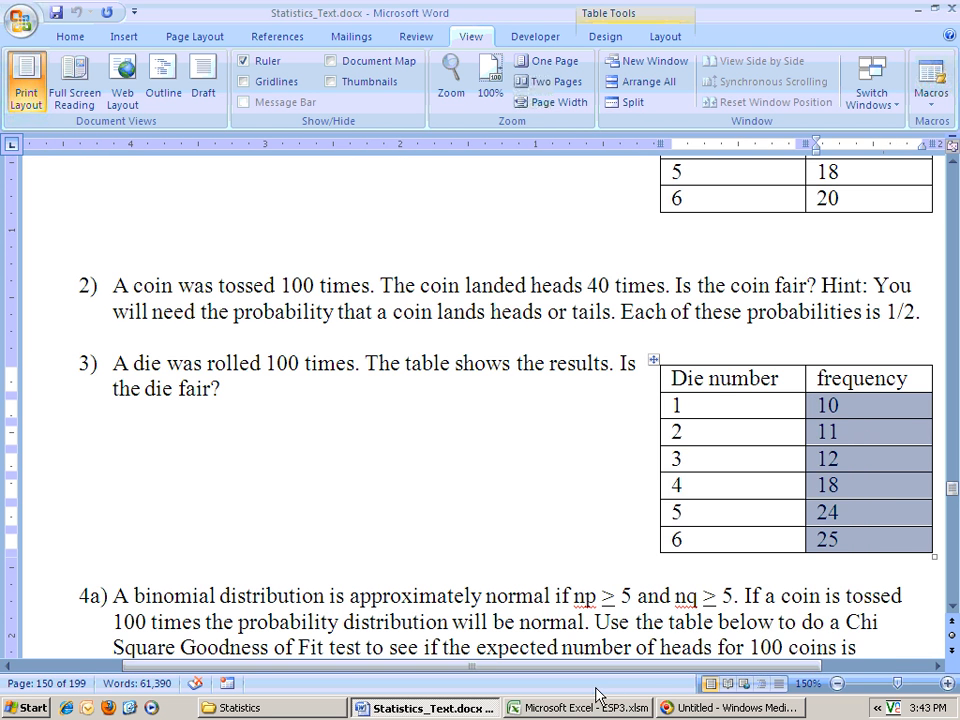
Step: Paste die frequencies 10–25 into C4 as Text and fill =1/6 down B4:B9
right_click(325, 259)
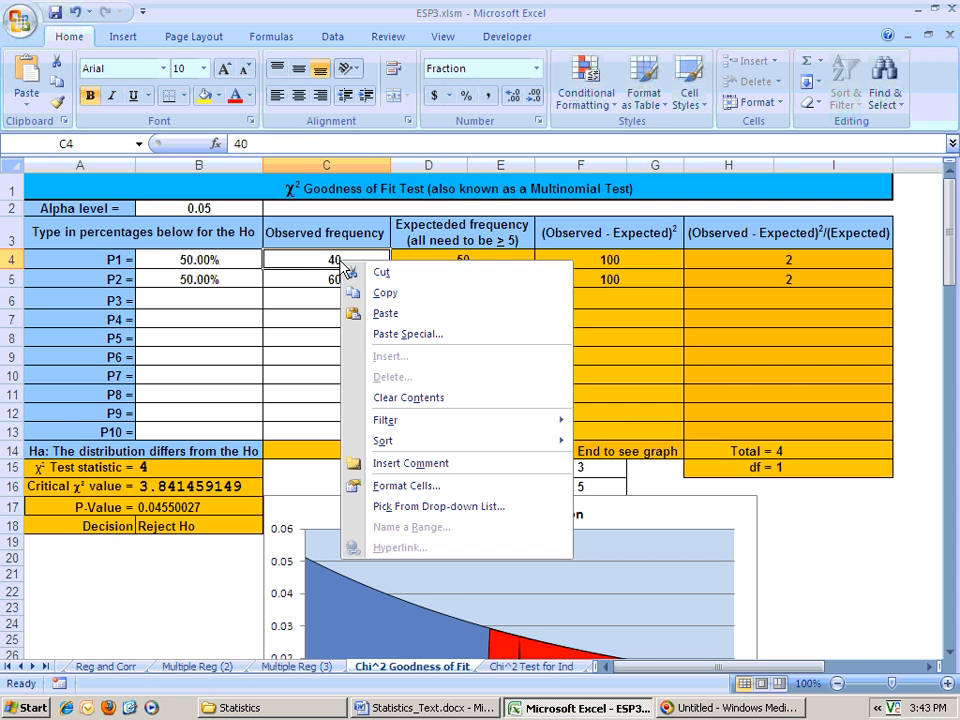
click(407, 334)
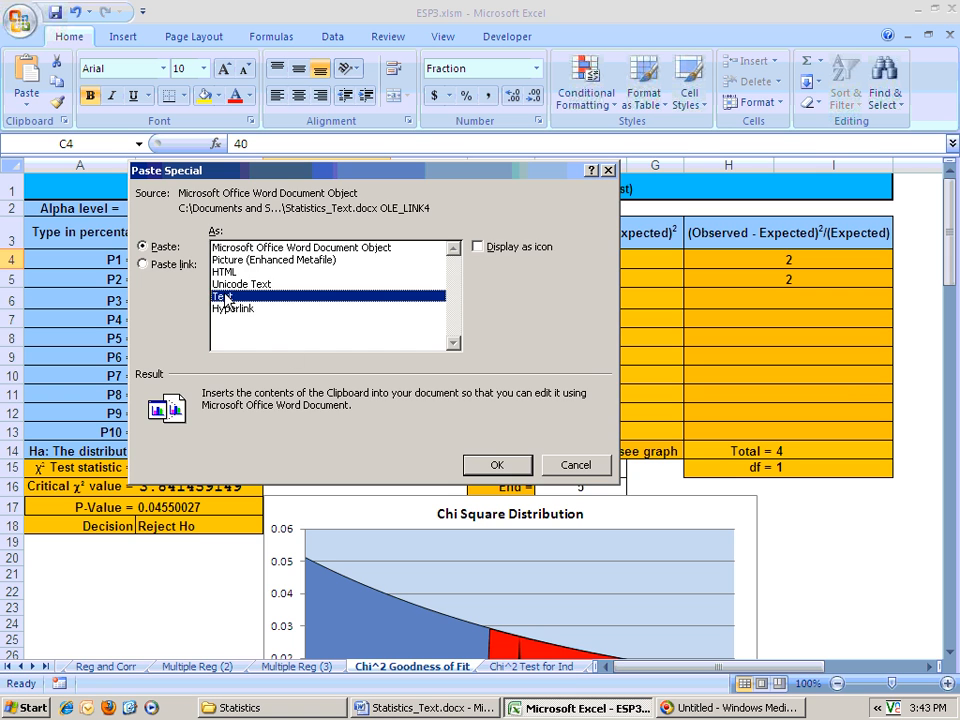
click(497, 464)
text(=1)
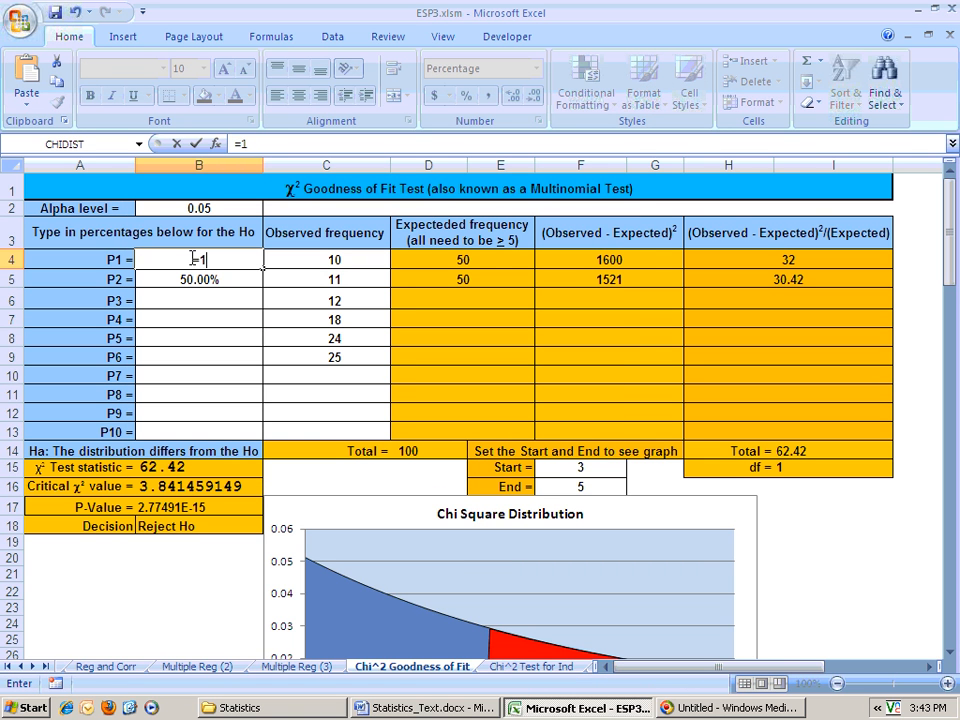
text(/6)
key(Return)
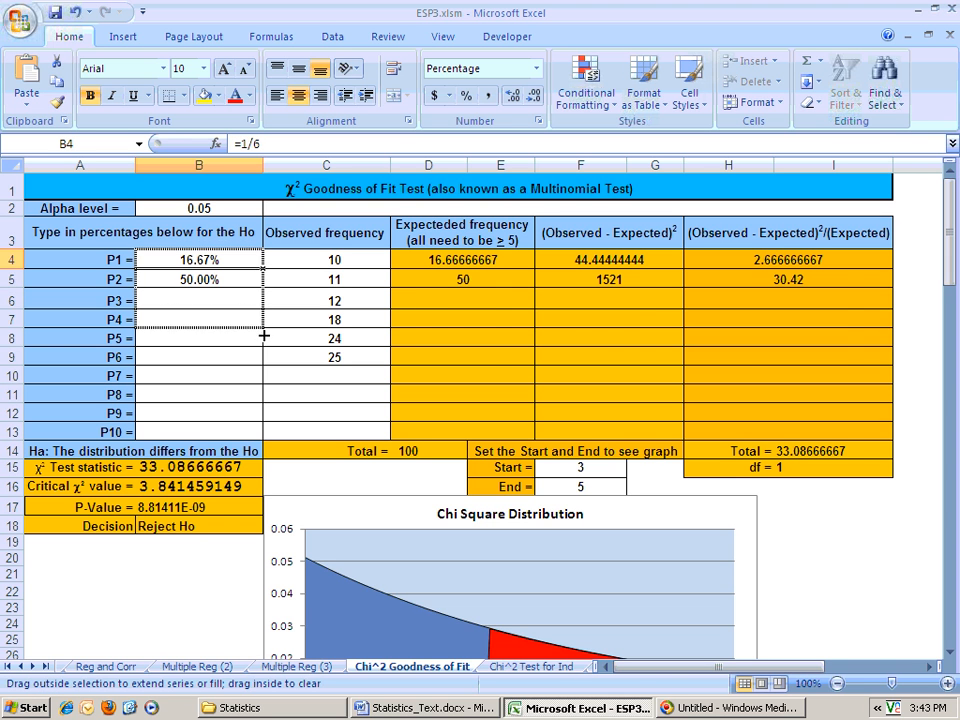
drag(198, 259, 198, 357)
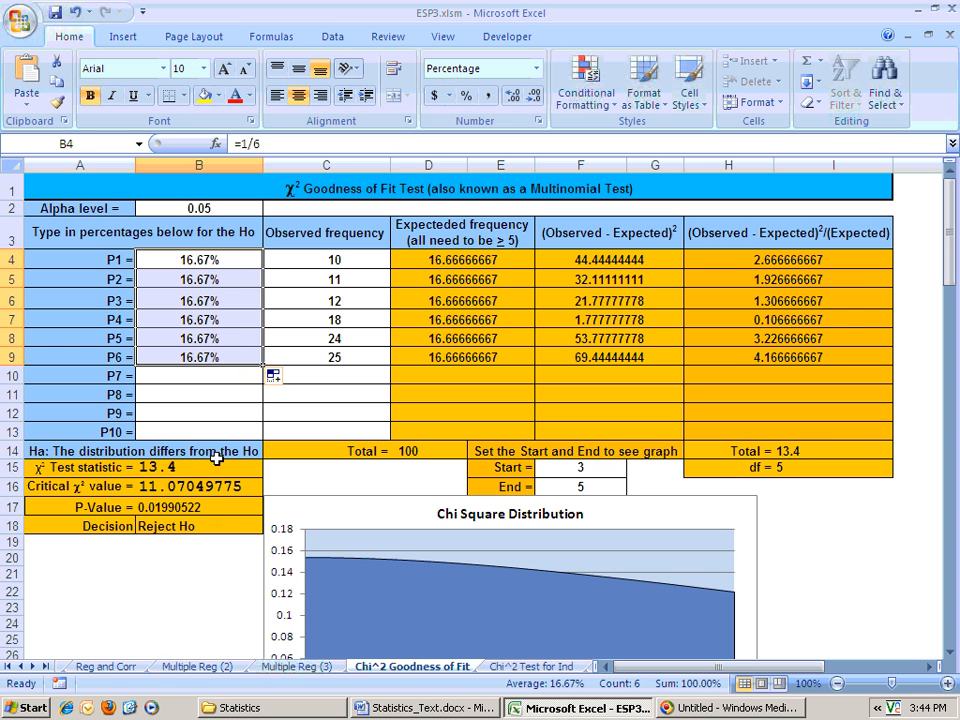
Step: Change the chart's End cell F16 to 14 so the curve spans 3 to 14
click(198, 507)
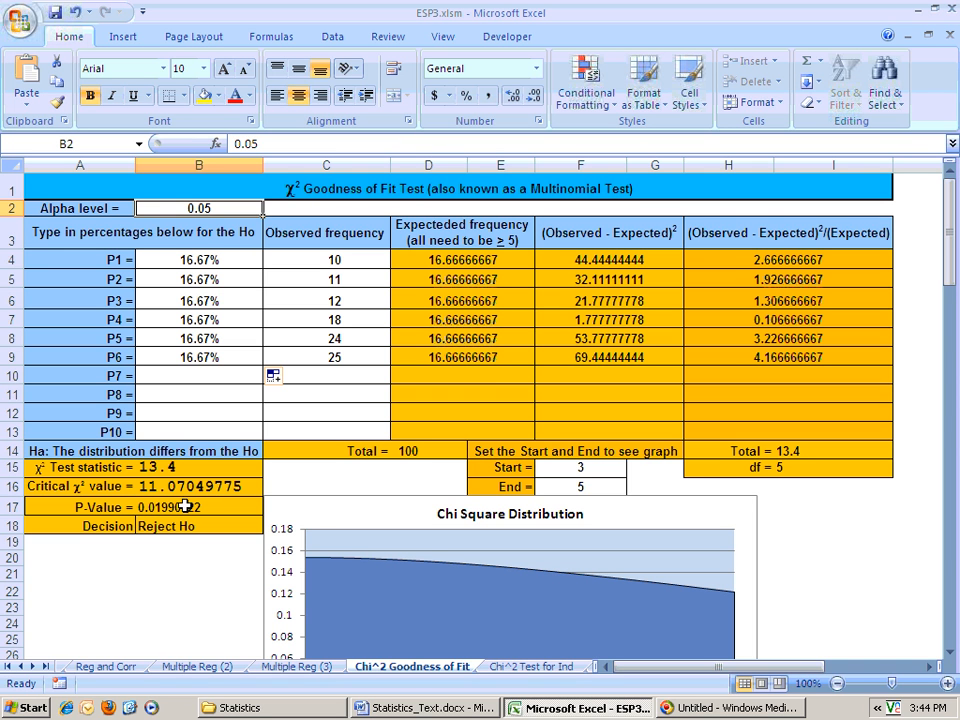
mouse_move(445, 515)
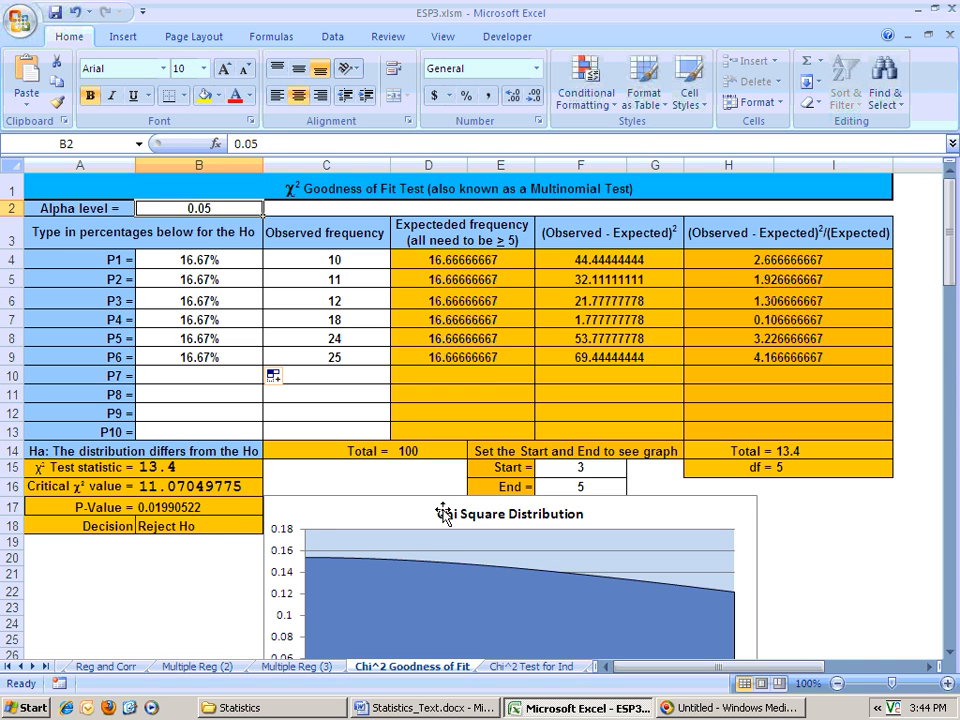
click(580, 487)
text(14)
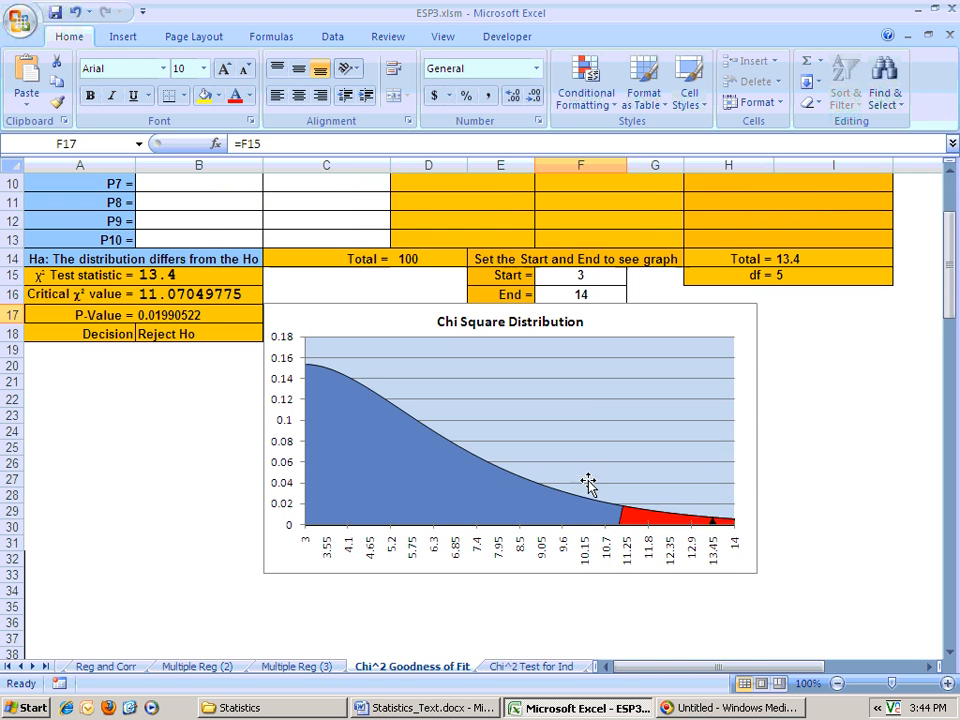
mouse_move(679, 531)
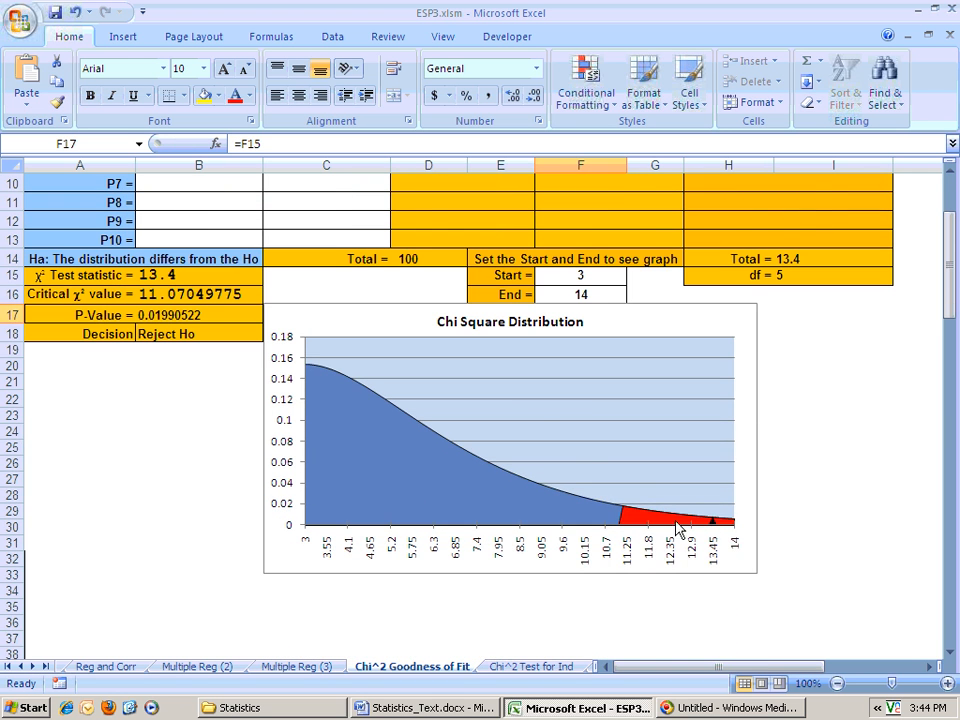
scroll(up, 3)
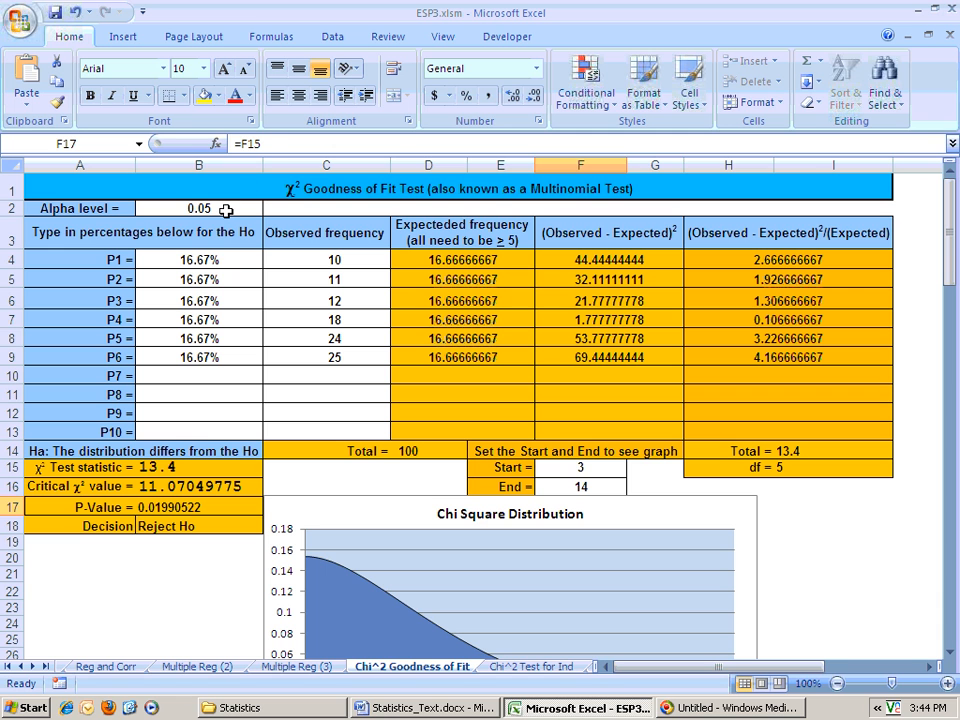
click(198, 208)
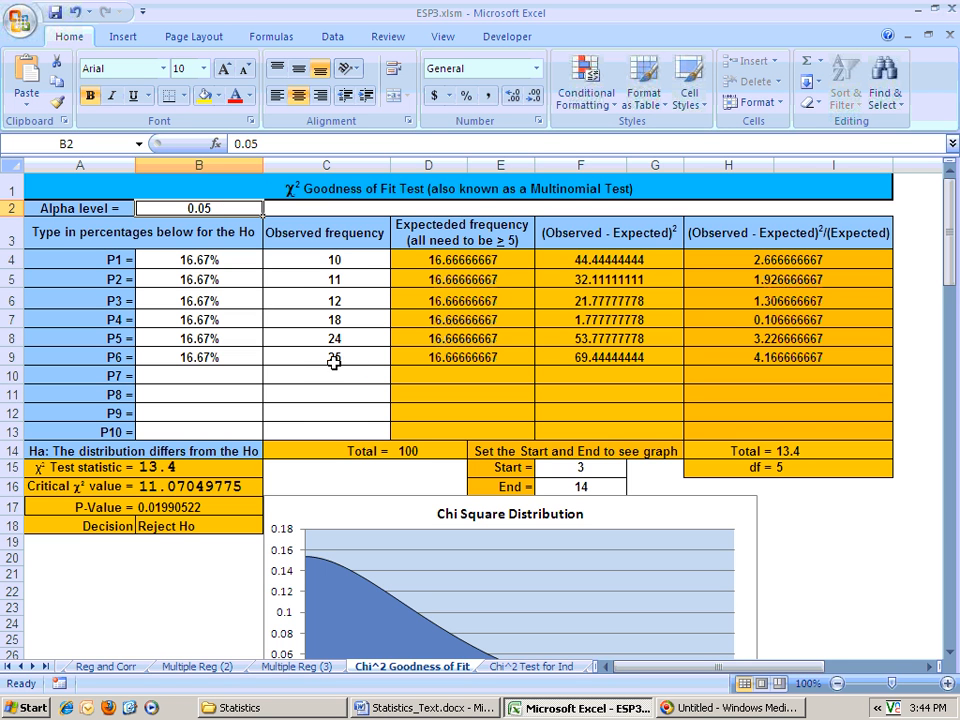
click(326, 338)
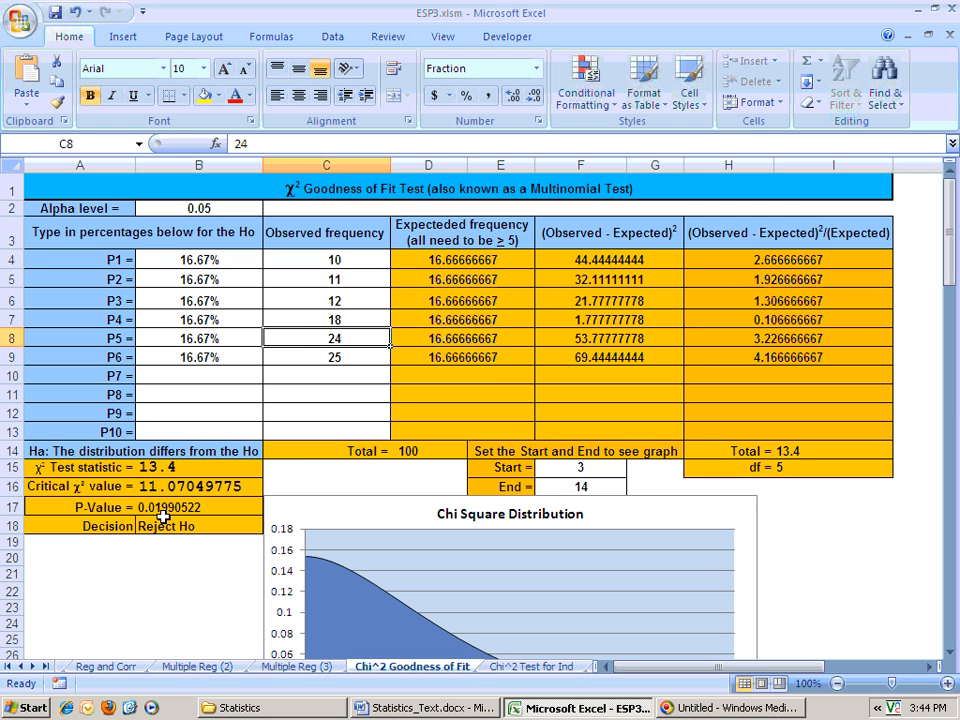
mouse_move(322, 395)
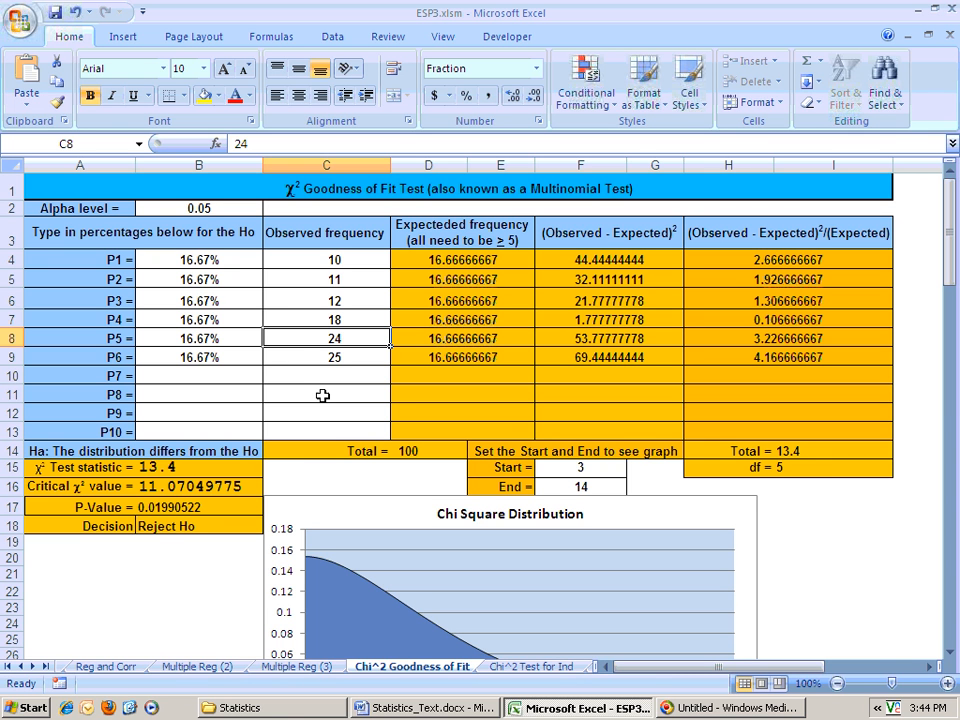
mouse_move(513, 614)
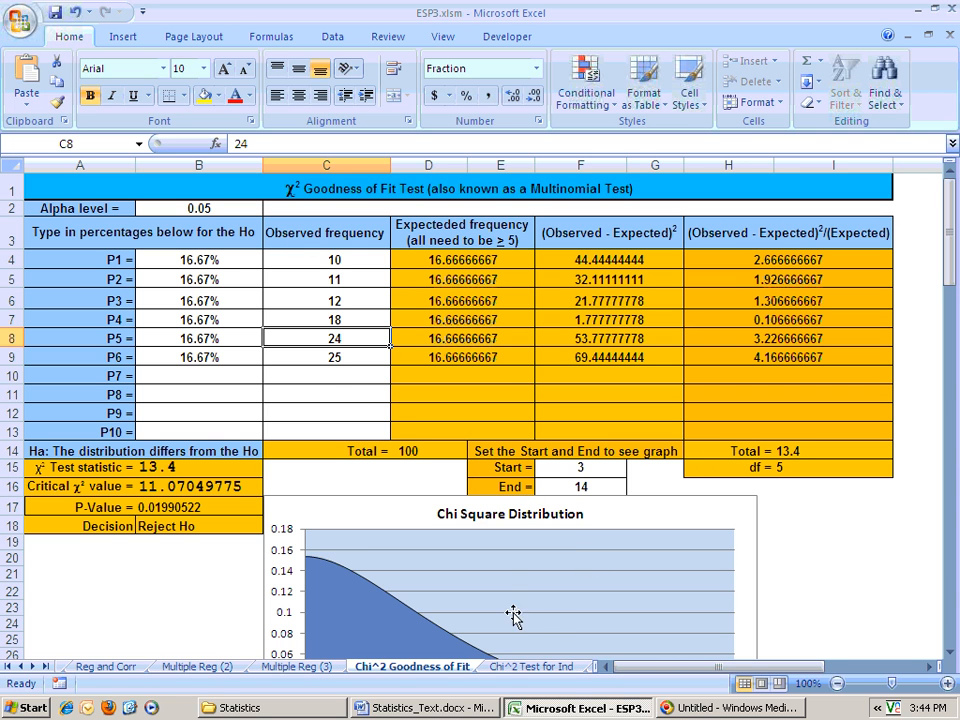